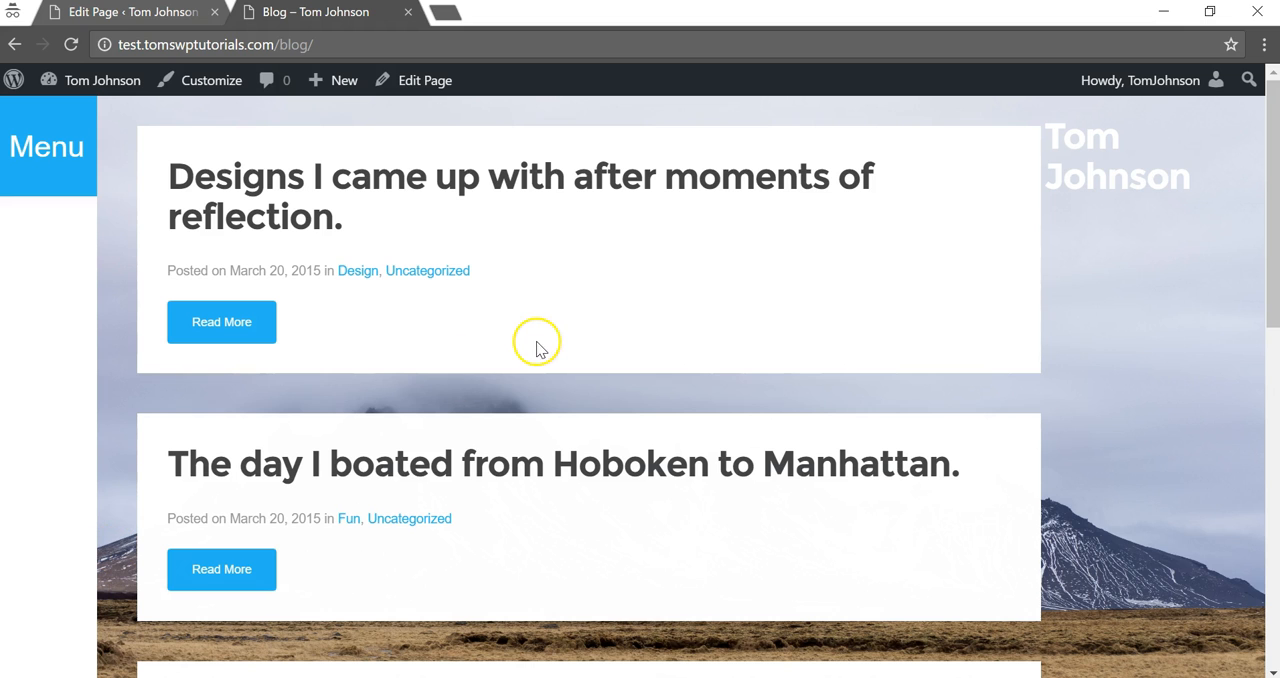
pyautogui.moveTo(472, 308)
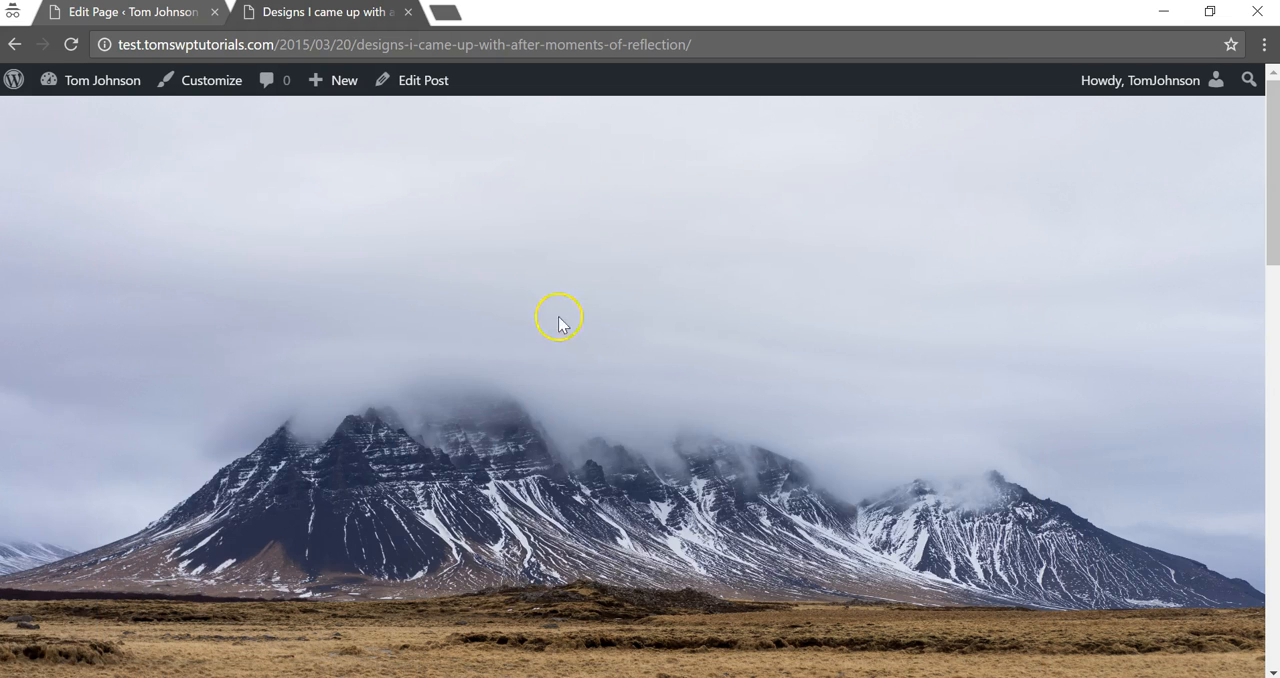
# Scroll through the live 'Designs I came up with after moments of reflection.' post
pyautogui.scroll(-3)
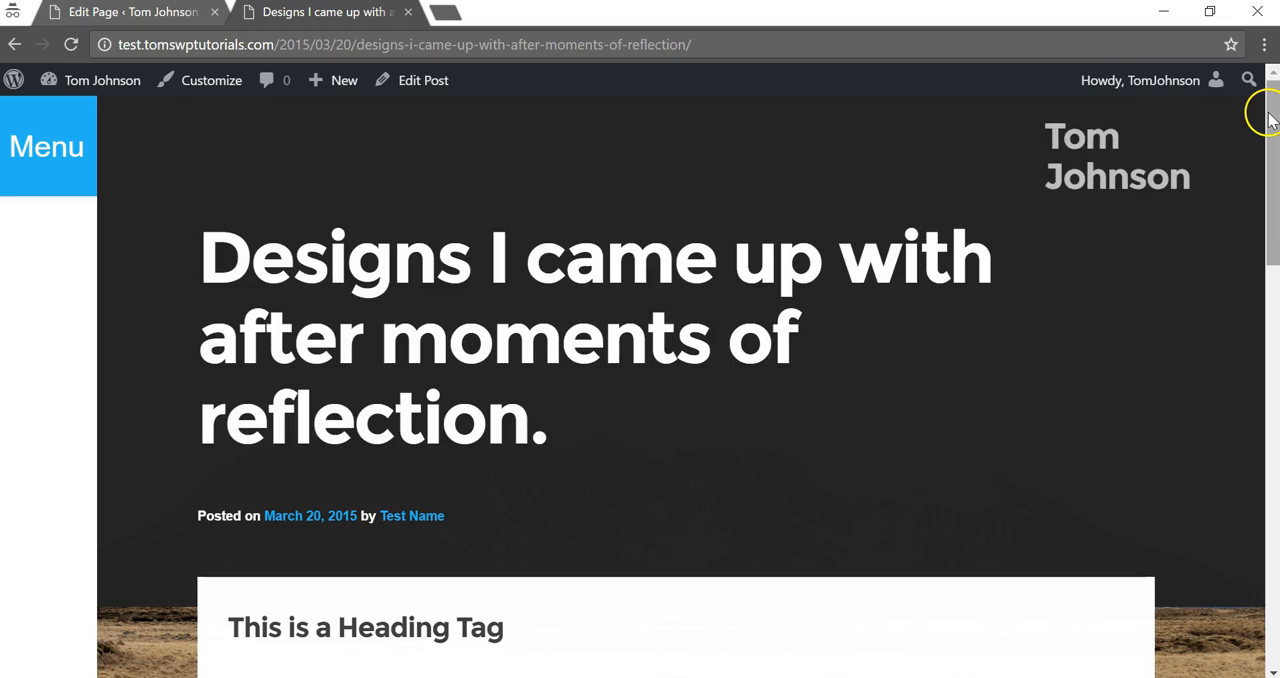
pyautogui.scroll(-3)
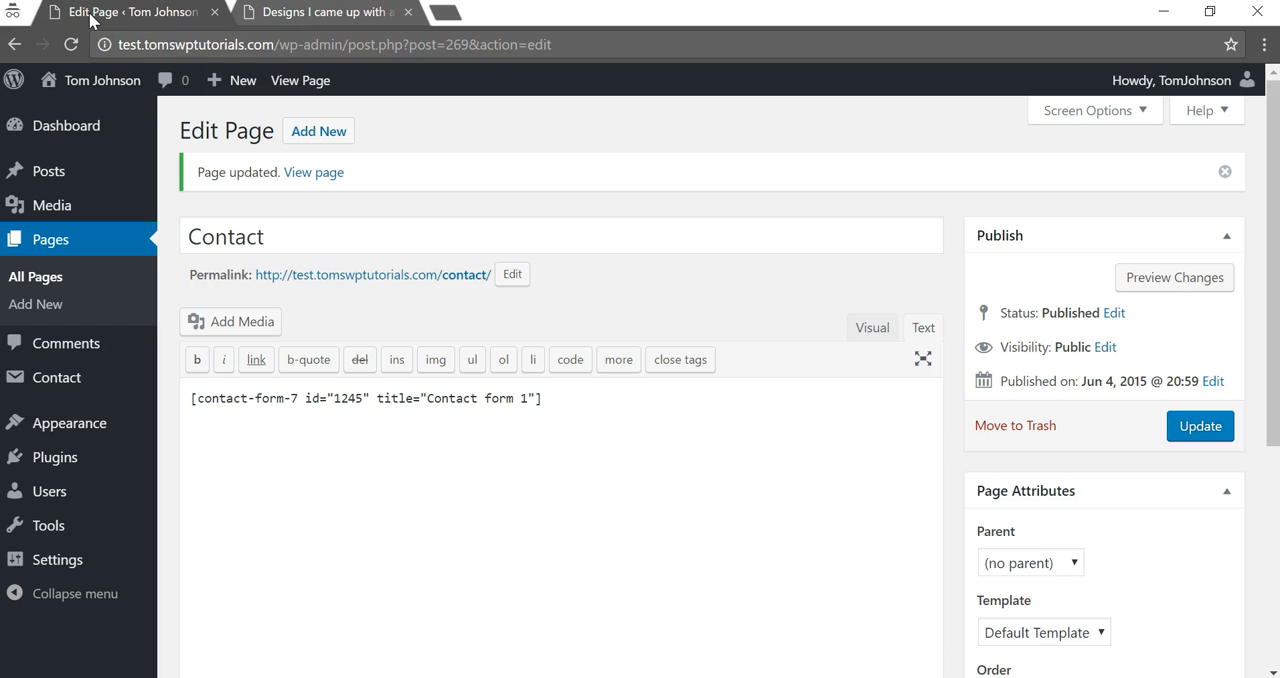
pyautogui.moveTo(66, 124)
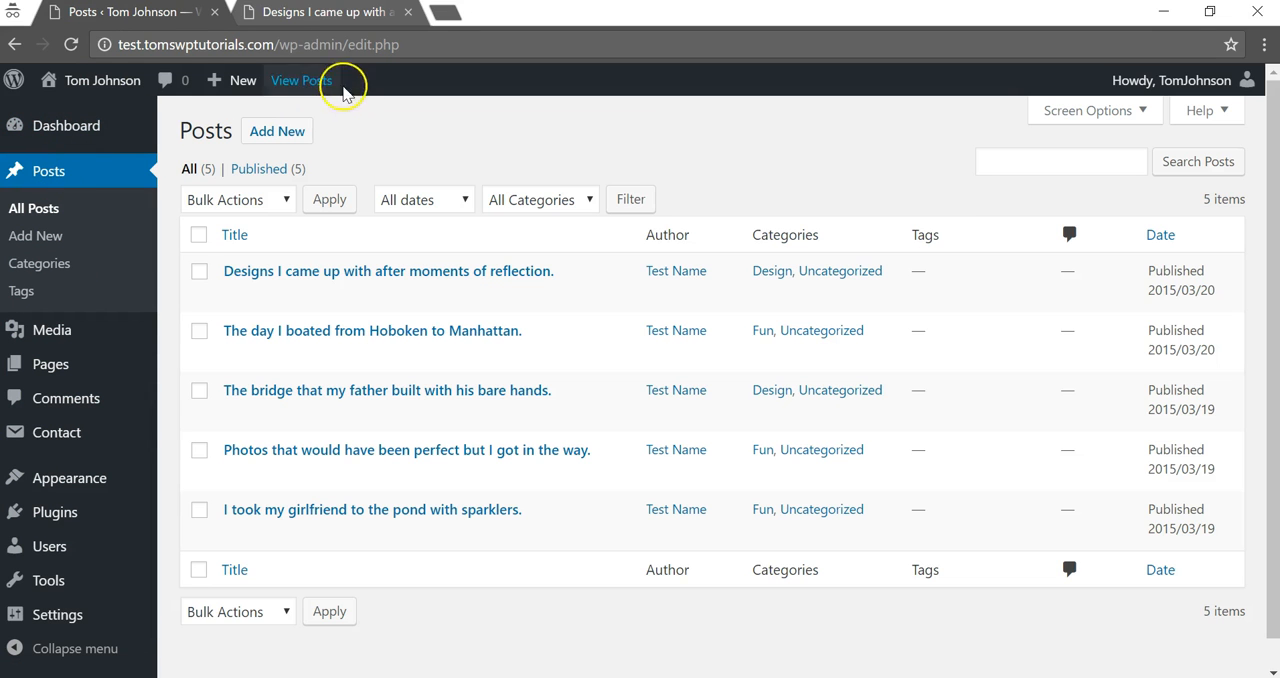
pyautogui.moveTo(330, 272)
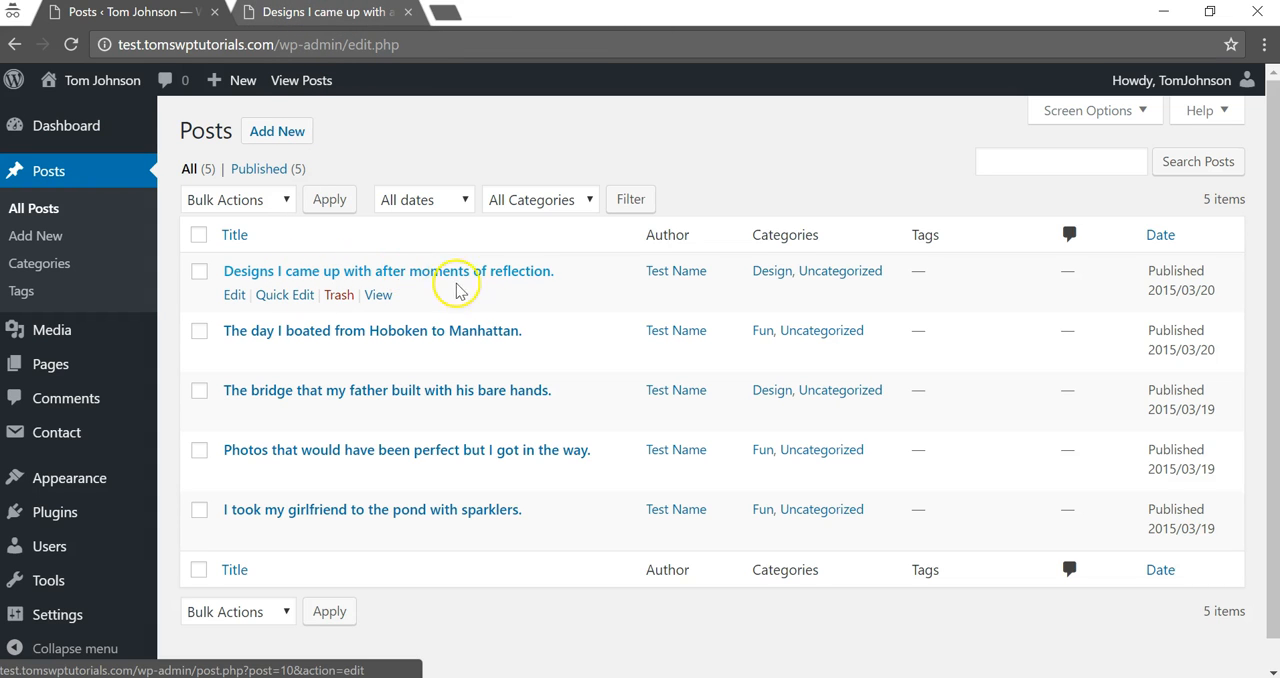
pyautogui.moveTo(234, 294)
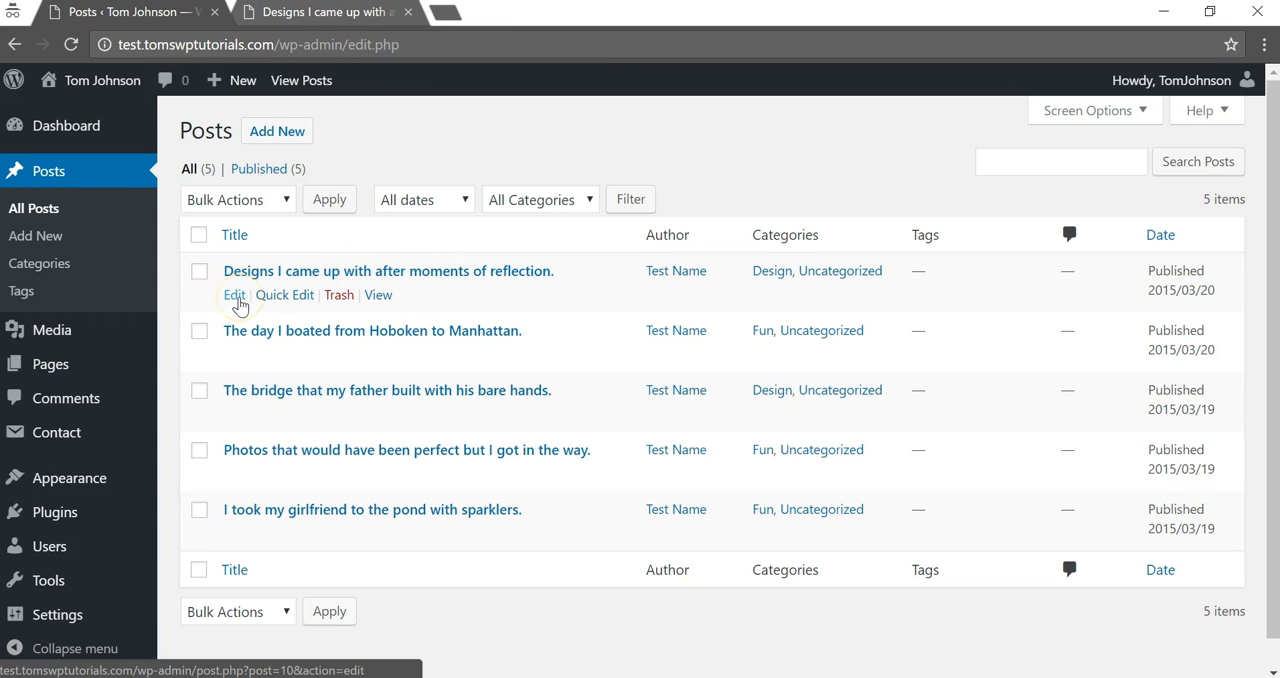
# Edit the design-reflections post and enable the Discussion box in Screen Options
pyautogui.click(232, 294)
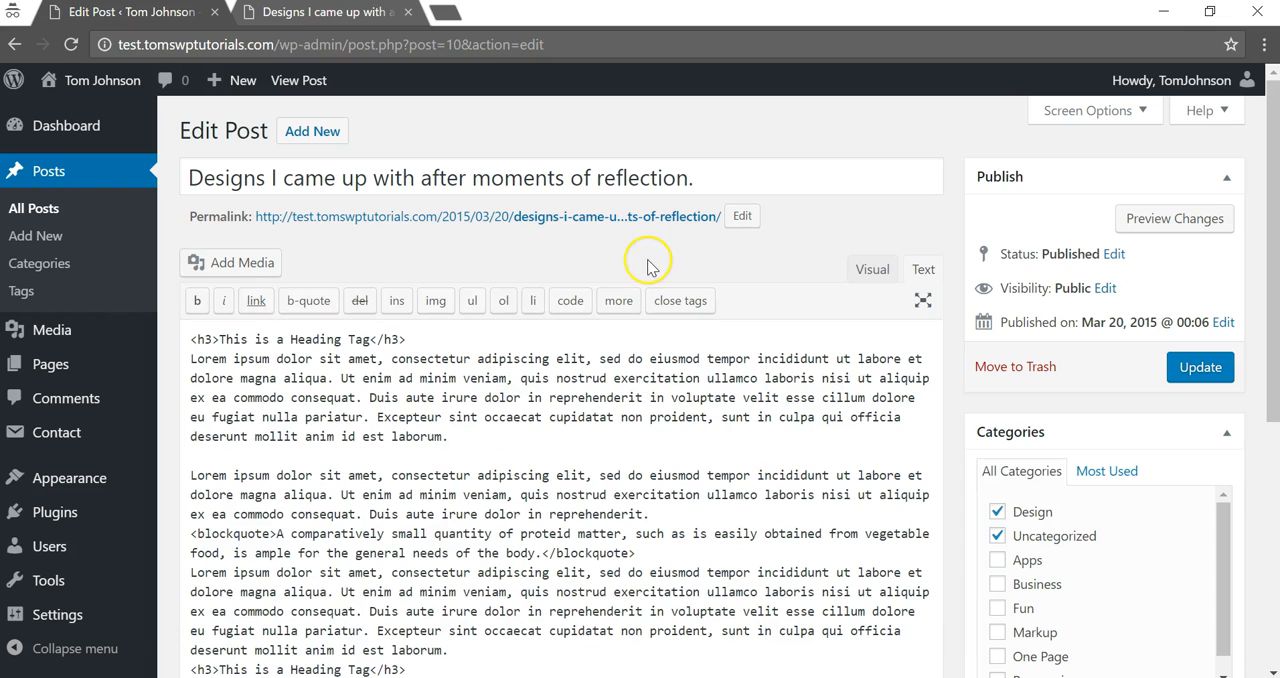
pyautogui.moveTo(1142, 116)
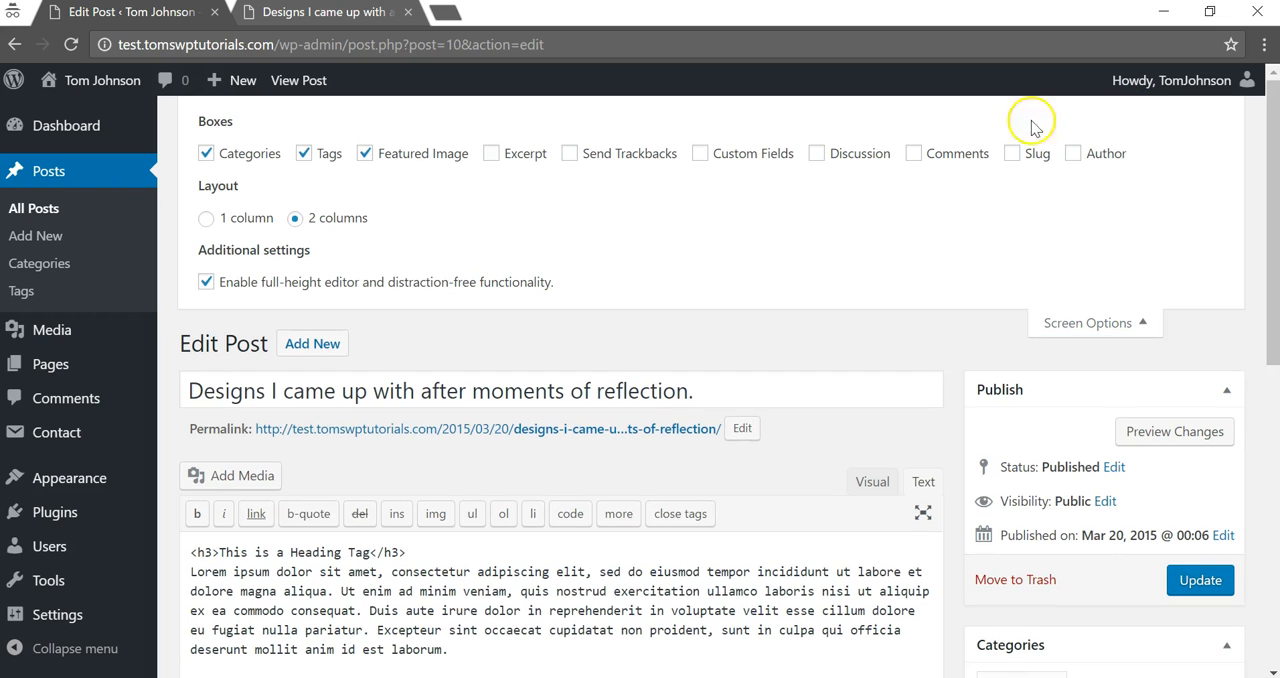
pyautogui.click(816, 152)
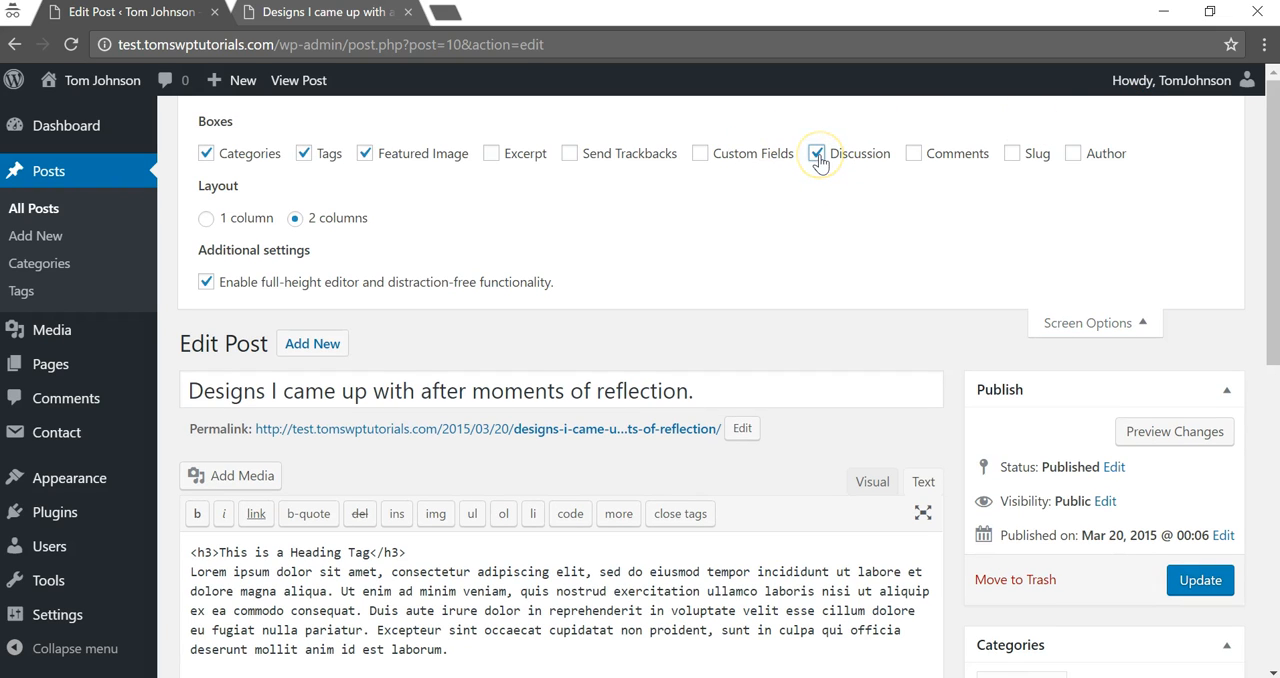
pyautogui.click(816, 152)
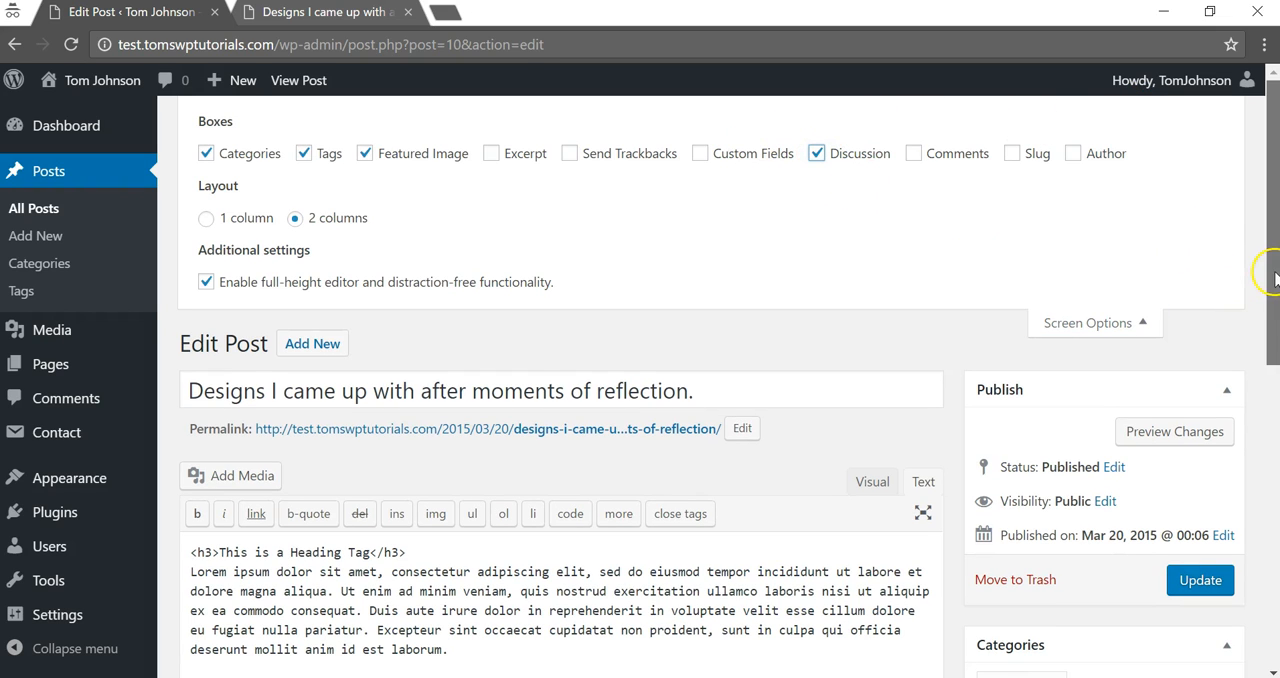
# Untick Allow comments in the Discussion box and update the post
pyautogui.scroll(-3)
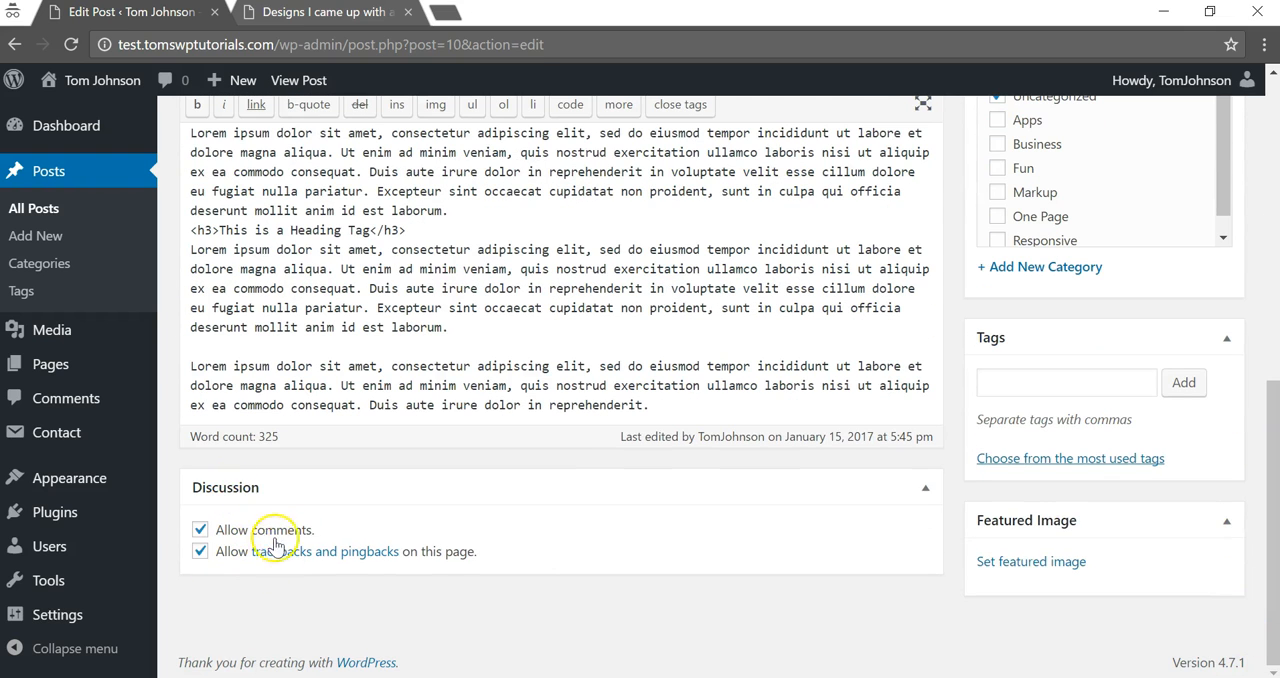
pyautogui.click(200, 528)
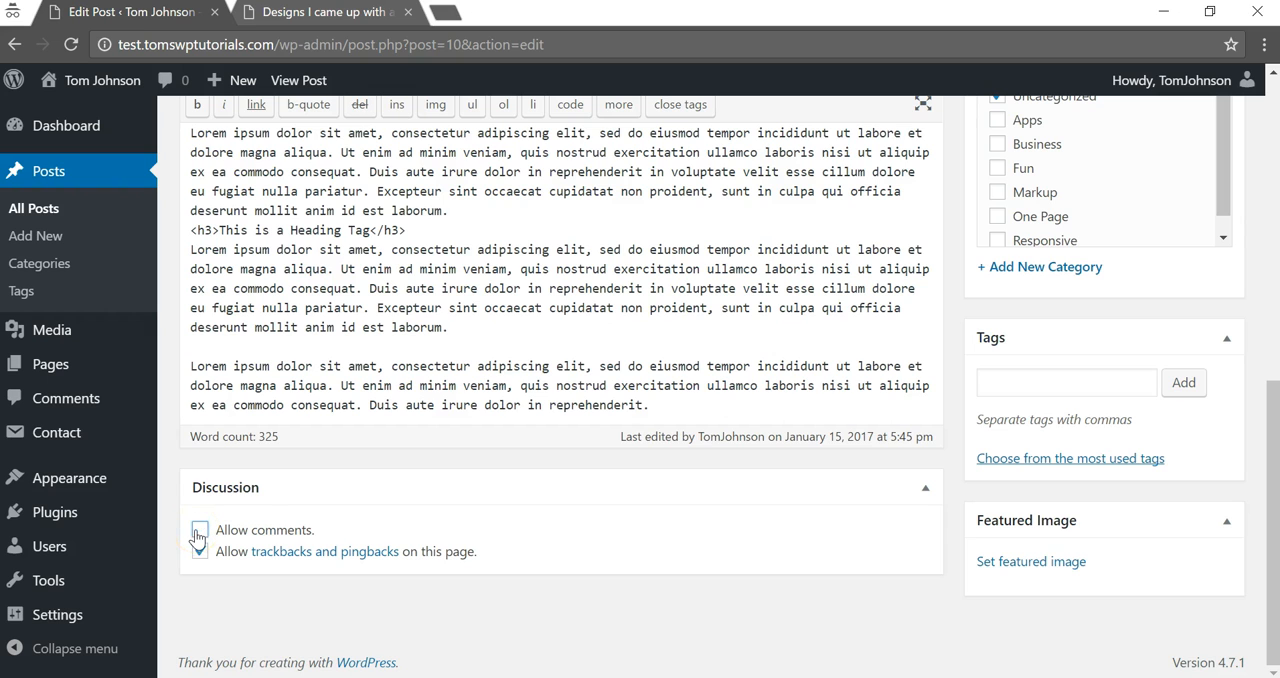
pyautogui.click(200, 530)
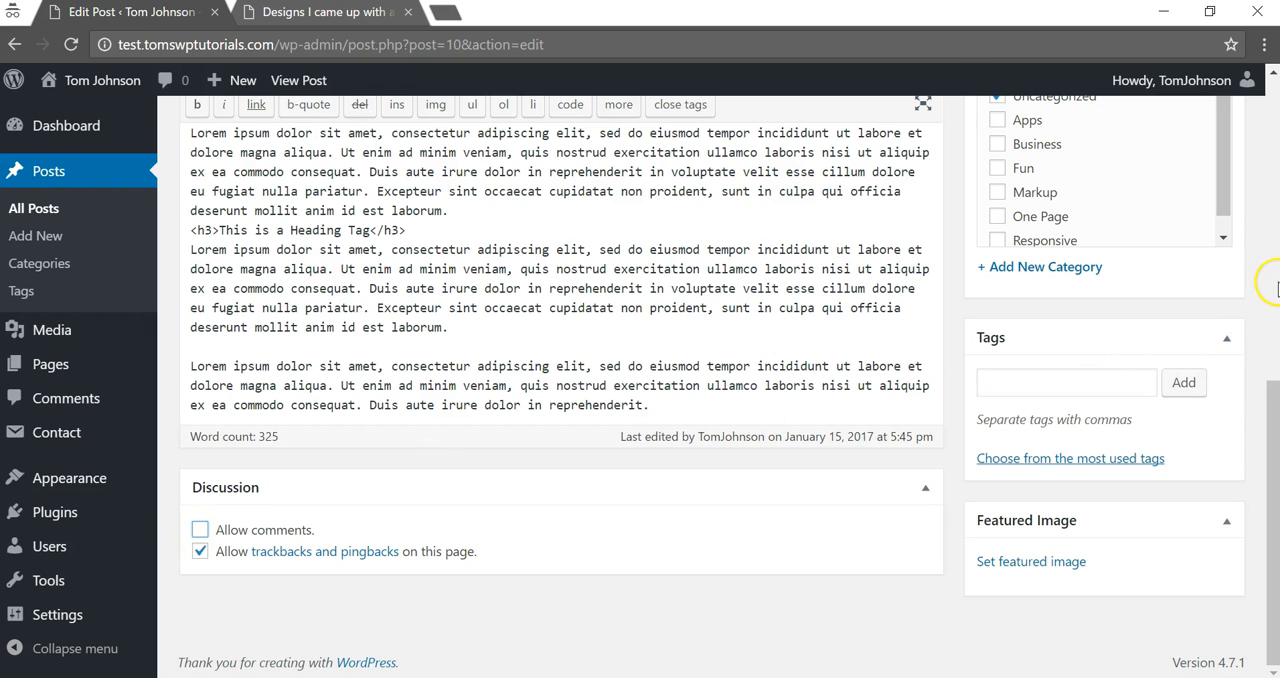
pyautogui.click(1200, 468)
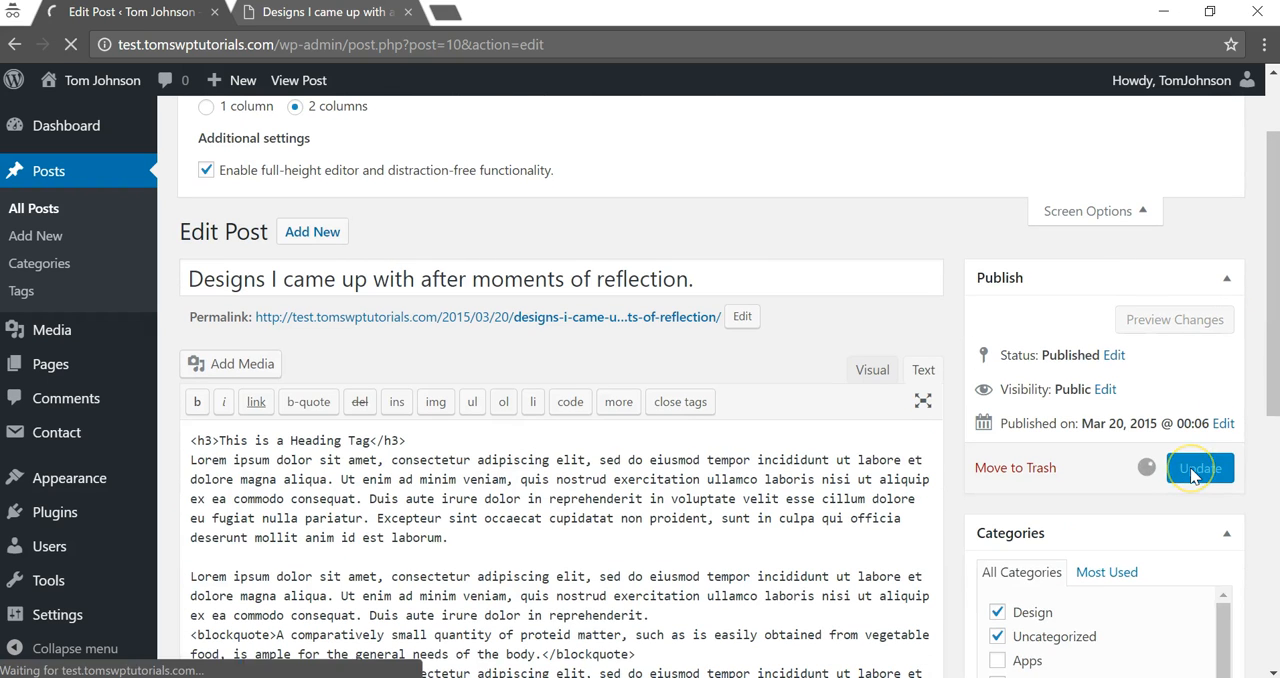
pyautogui.click(1200, 468)
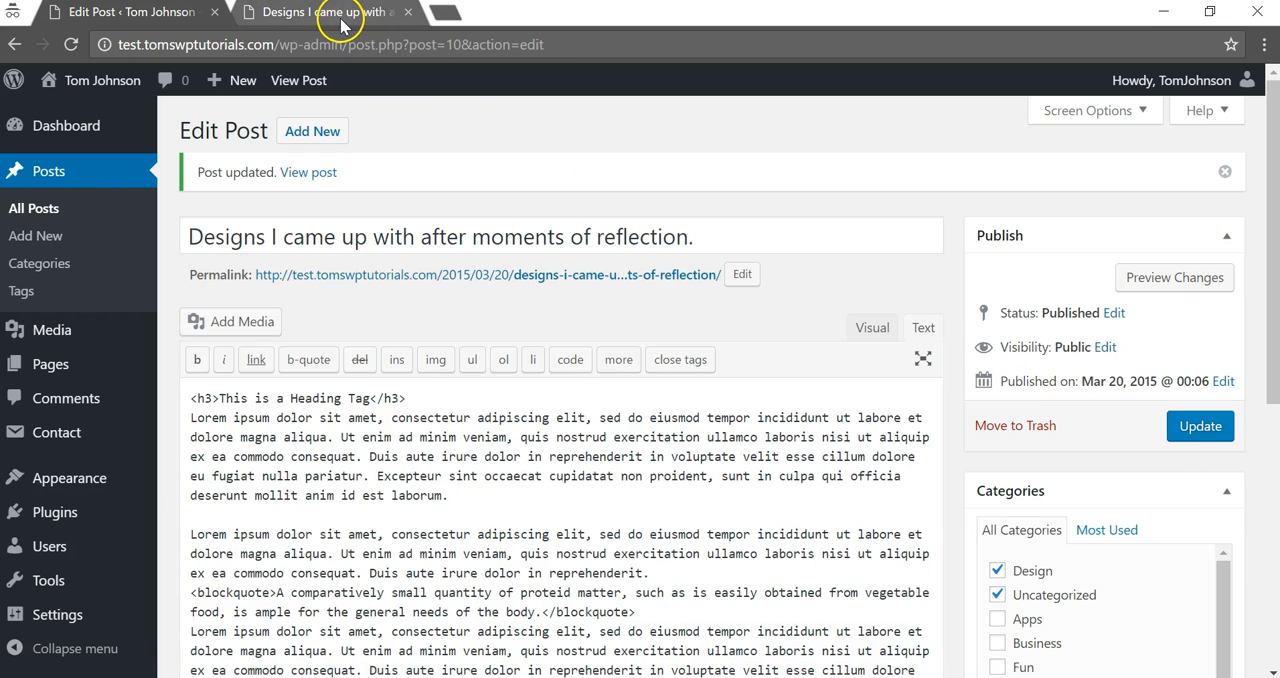
pyautogui.click(320, 12)
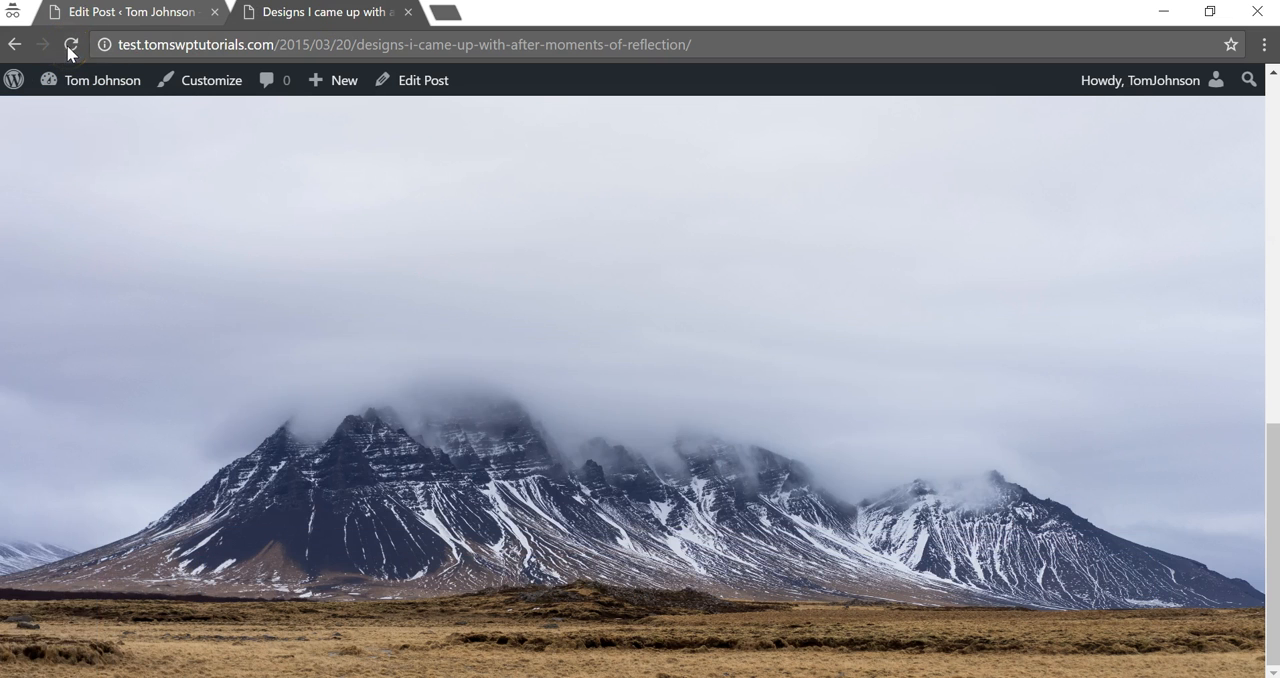
pyautogui.click(70, 44)
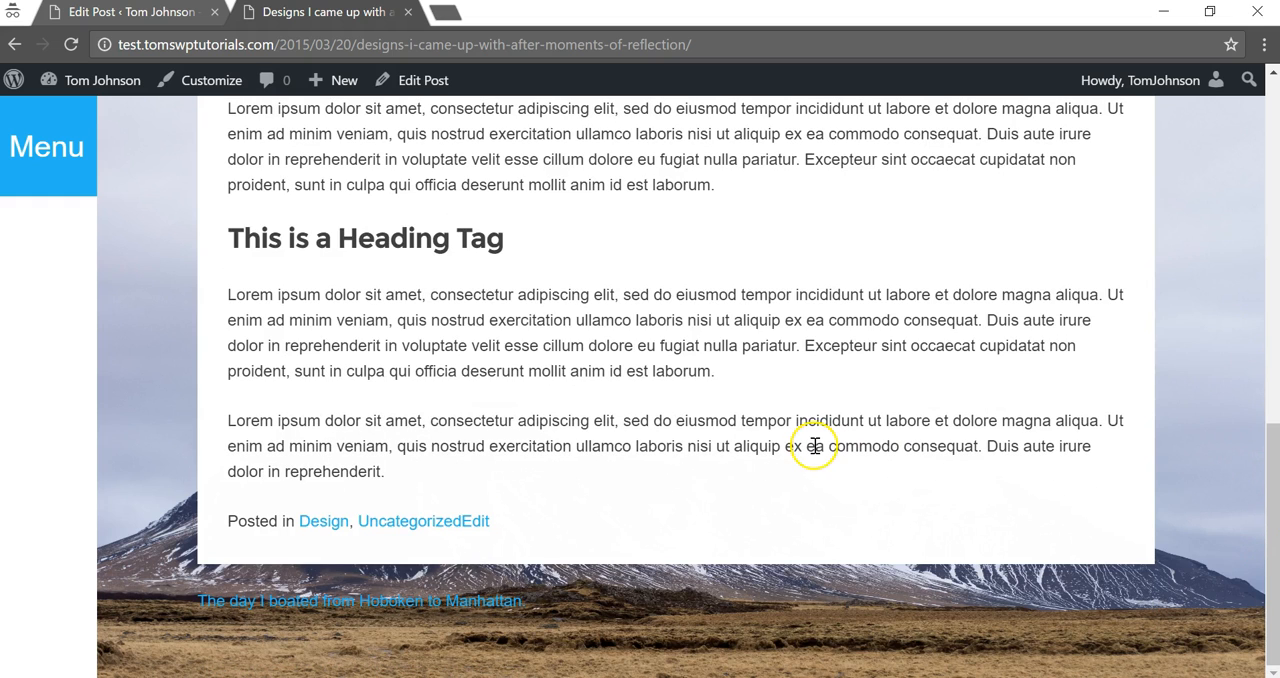
pyautogui.click(124, 12)
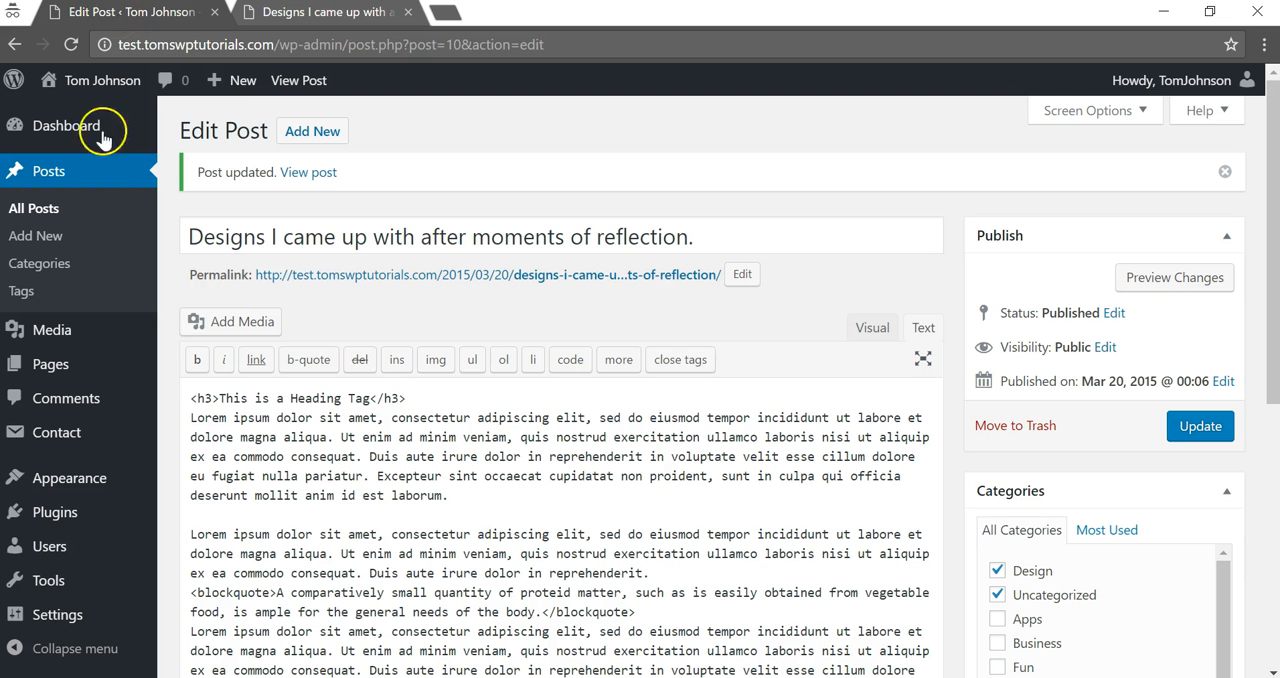
# List the admin Pages, check the live Contact page still shows a comment form, and return
pyautogui.click(50, 238)
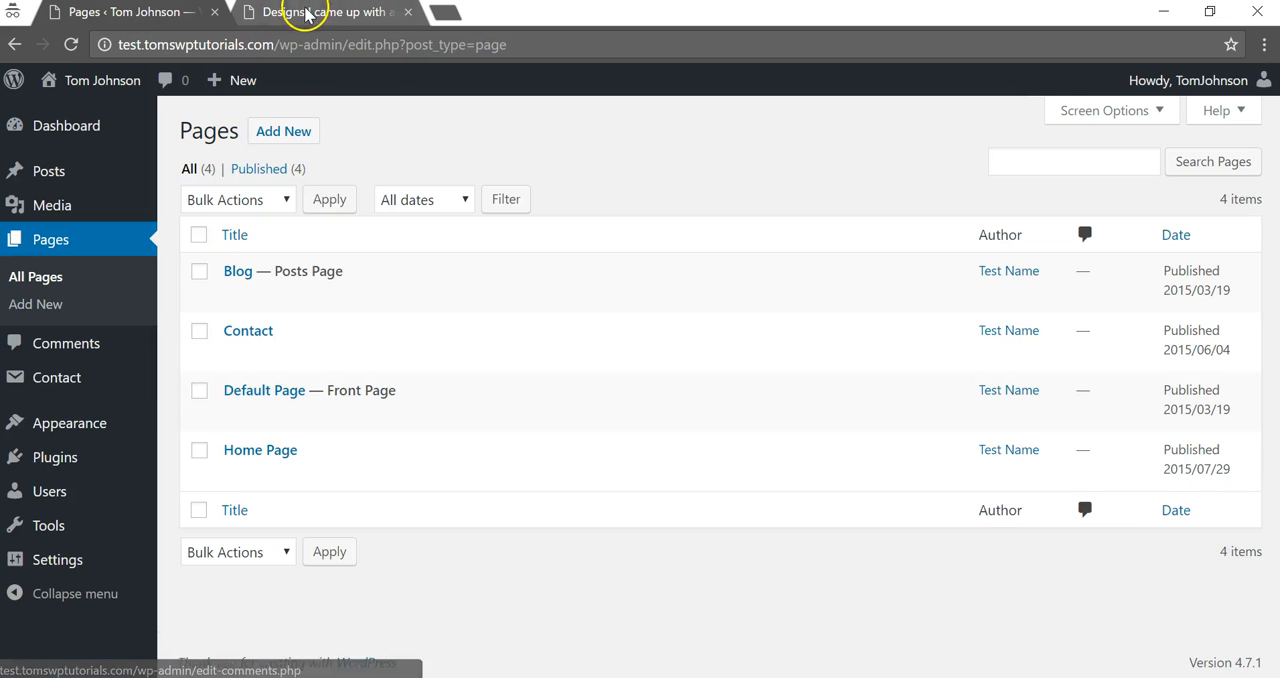
pyautogui.click(320, 12)
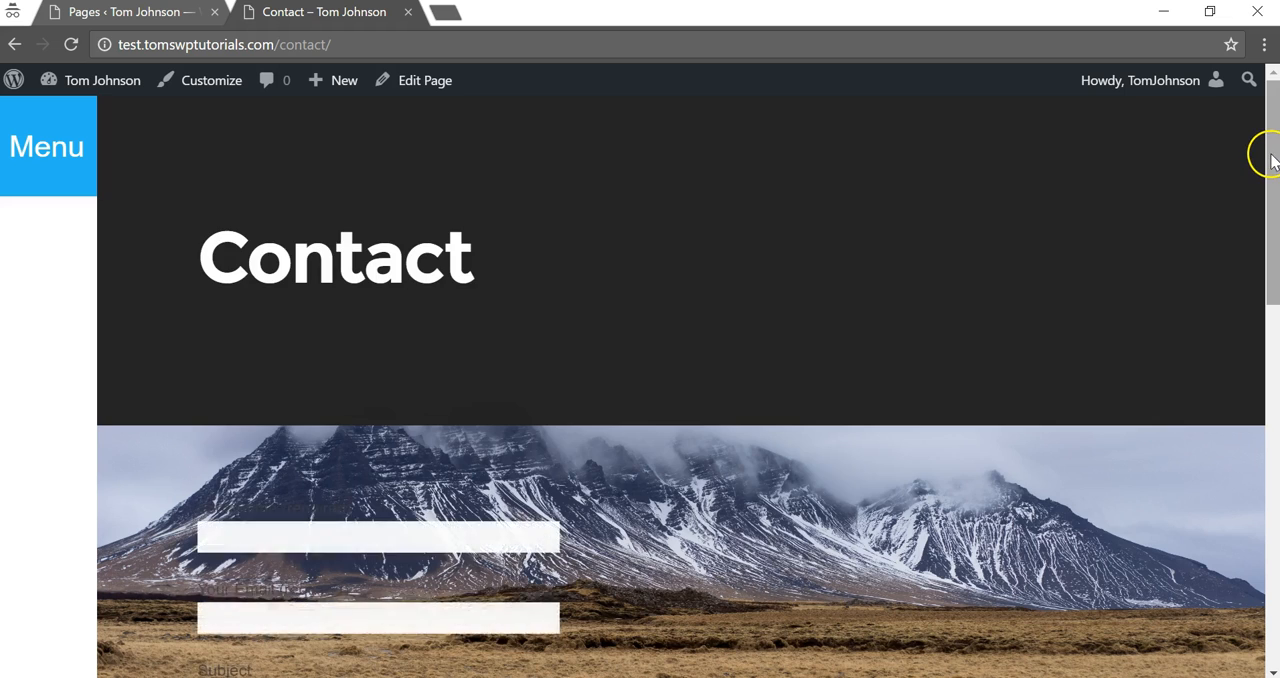
pyautogui.scroll(-3)
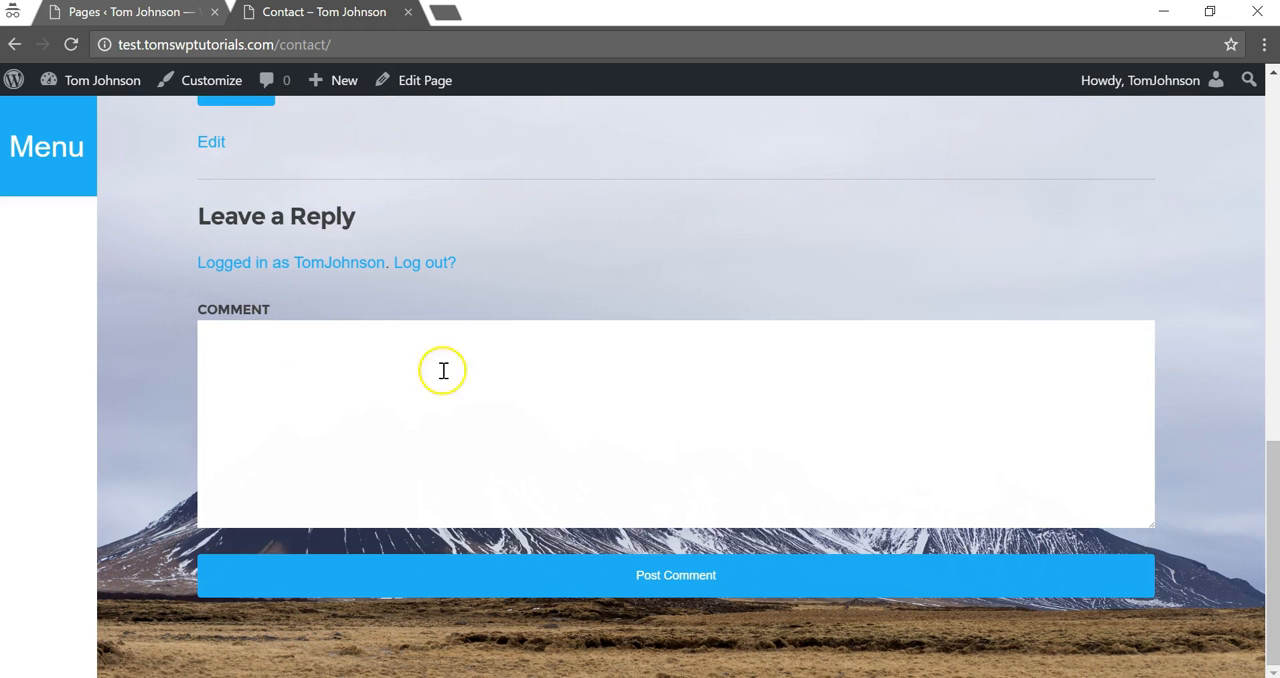
pyautogui.moveTo(1268, 492)
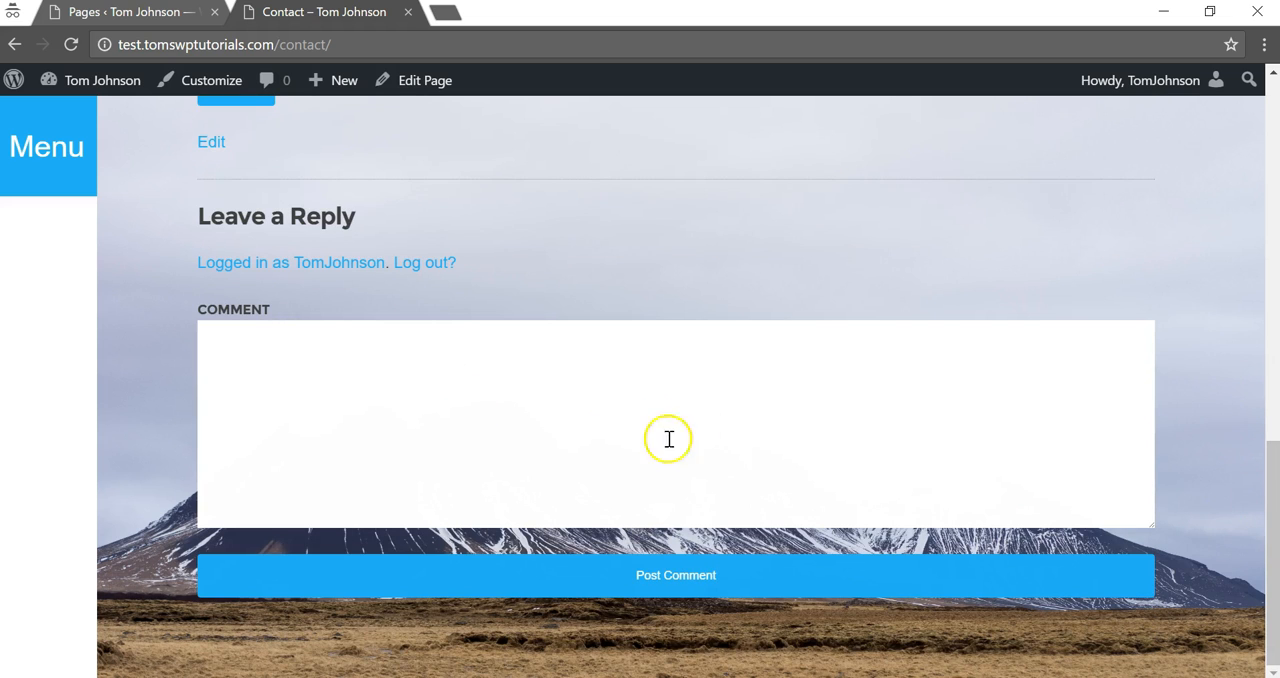
pyautogui.click(120, 12)
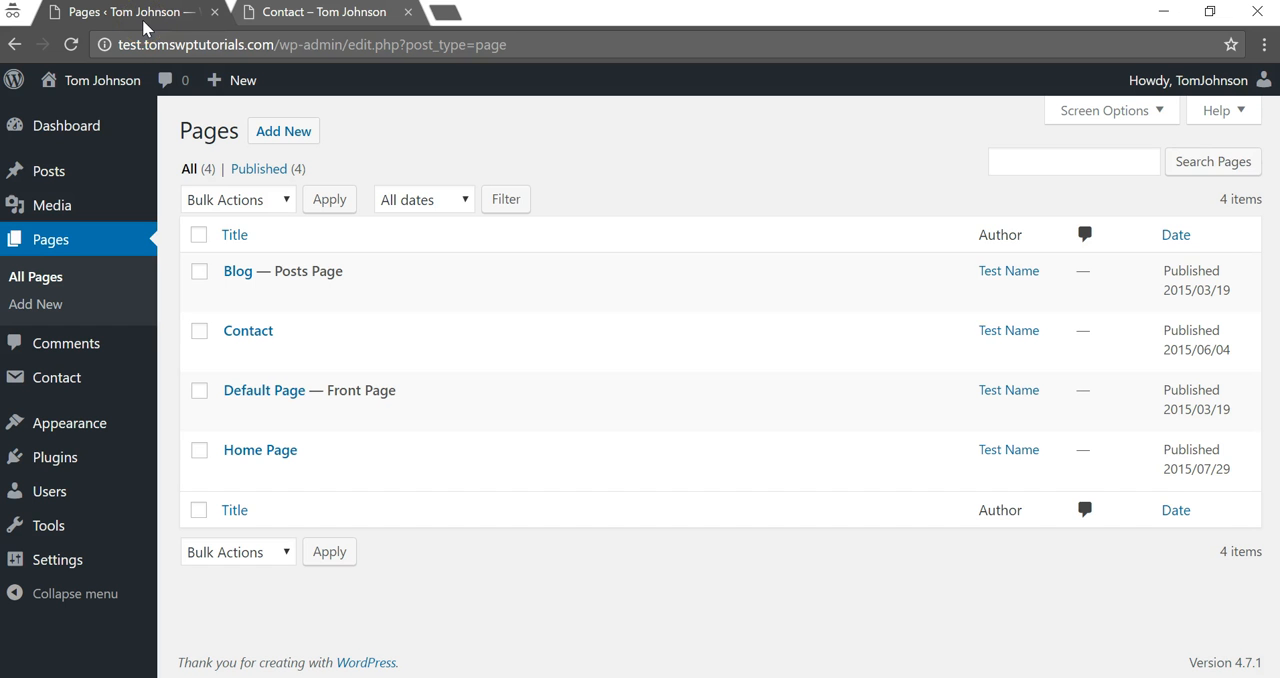
# Edit the Contact page, untick Allow comments and update it
pyautogui.click(234, 354)
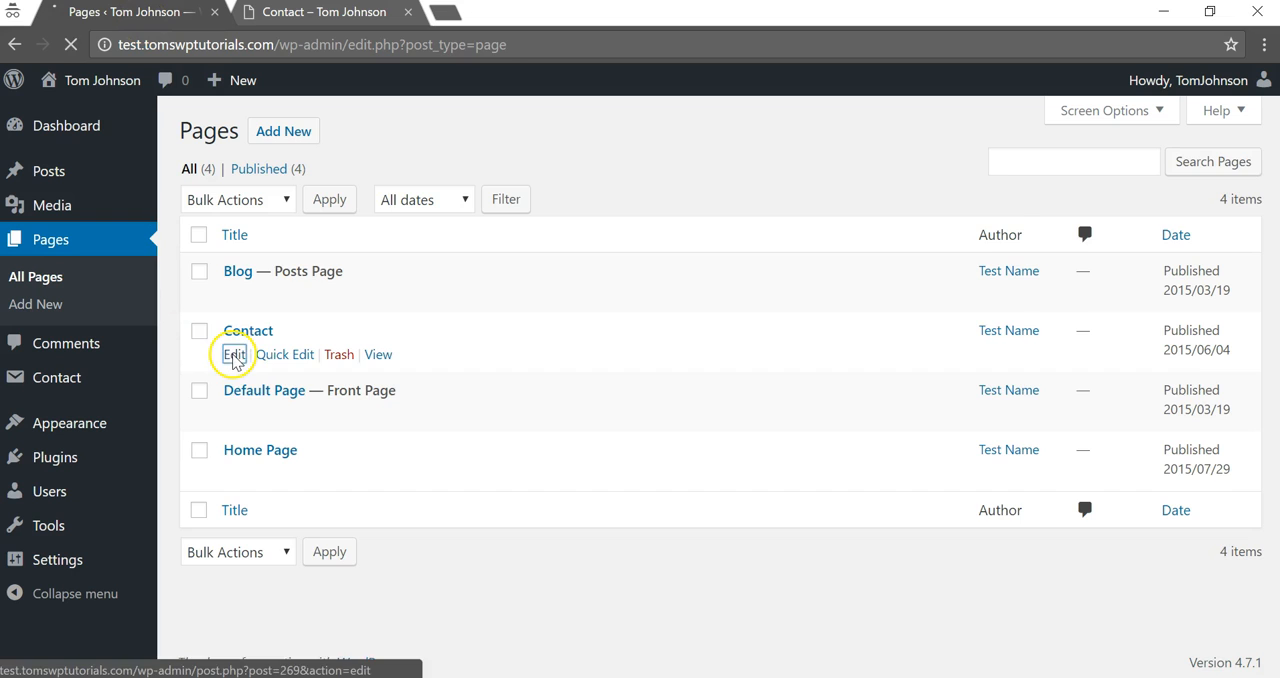
pyautogui.click(234, 356)
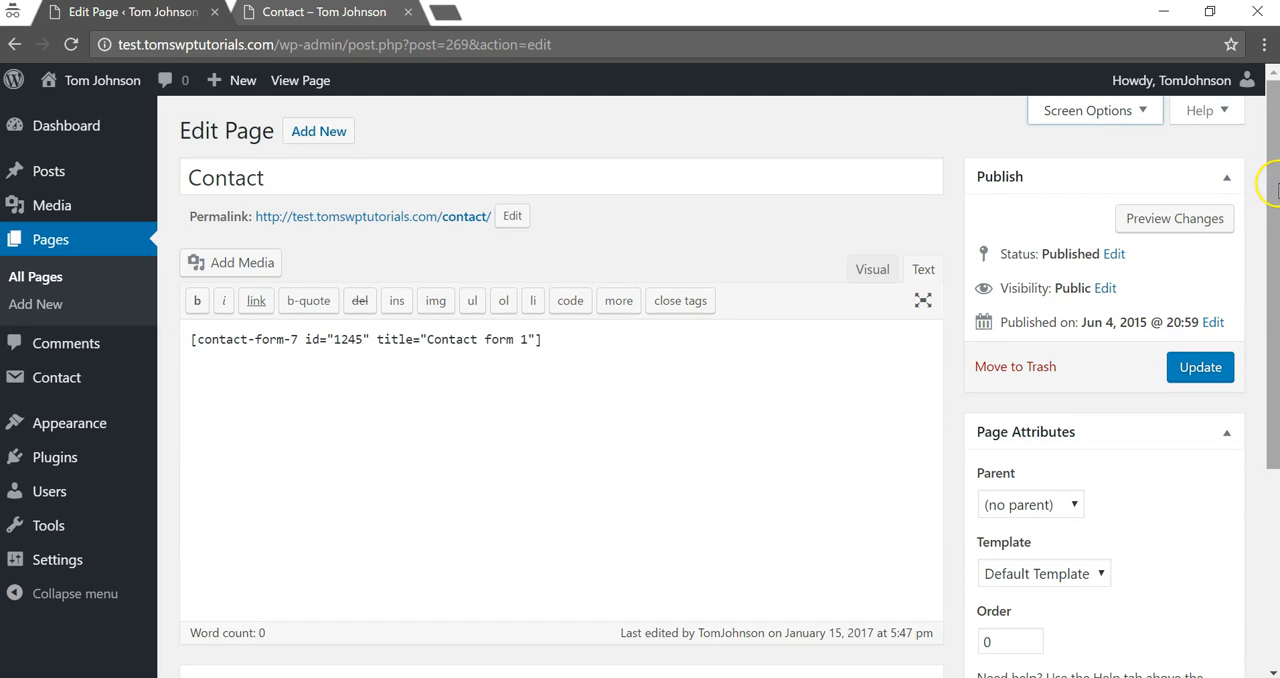
pyautogui.scroll(-3)
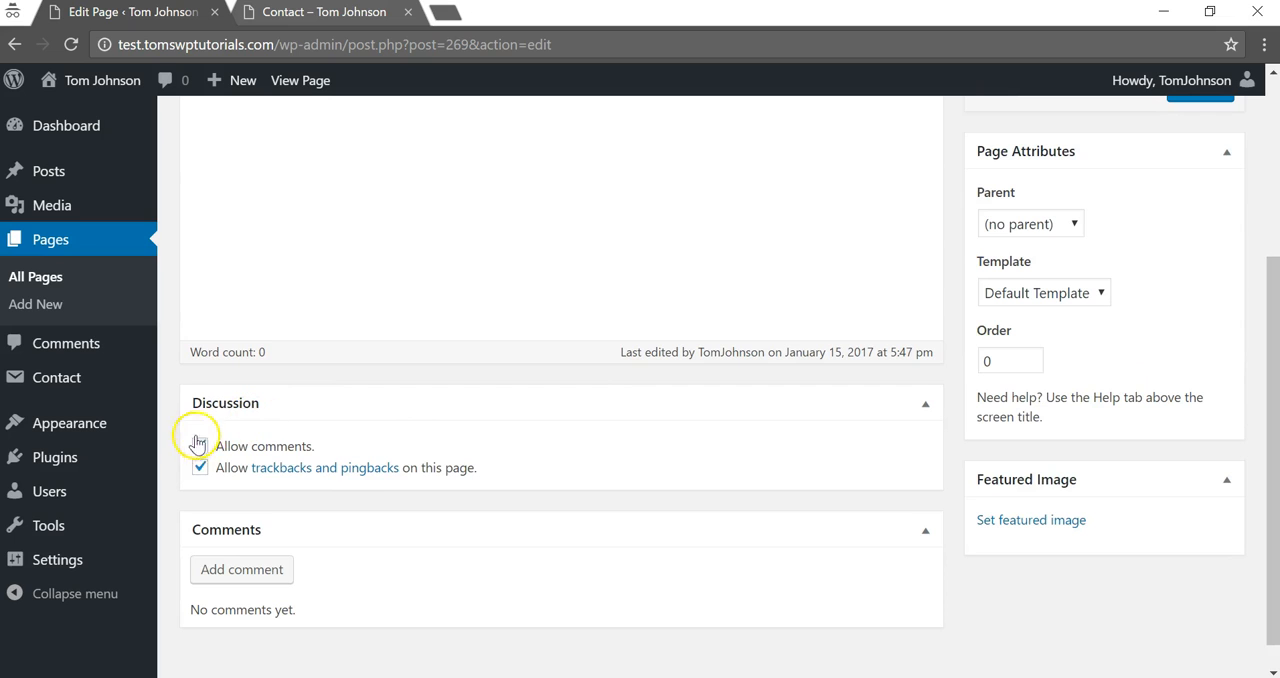
pyautogui.click(200, 446)
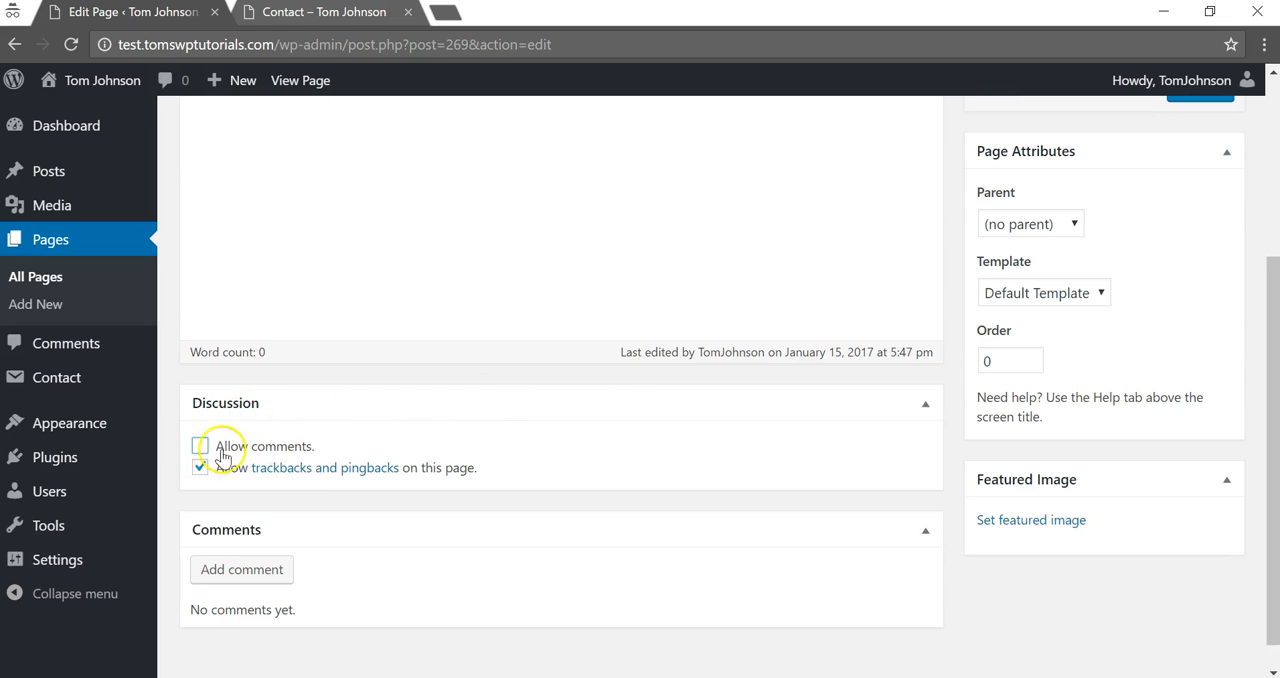
pyautogui.click(200, 446)
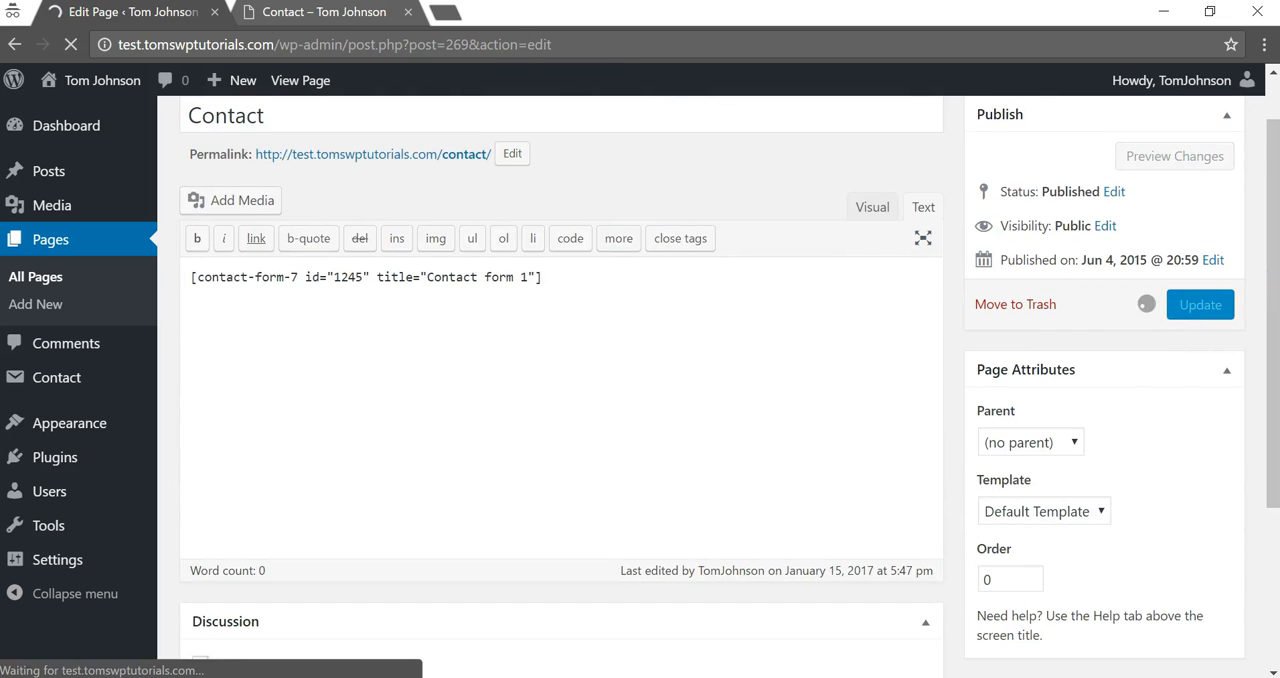
# Reload the live Contact page and confirm no Leave a Reply box remains
pyautogui.click(70, 44)
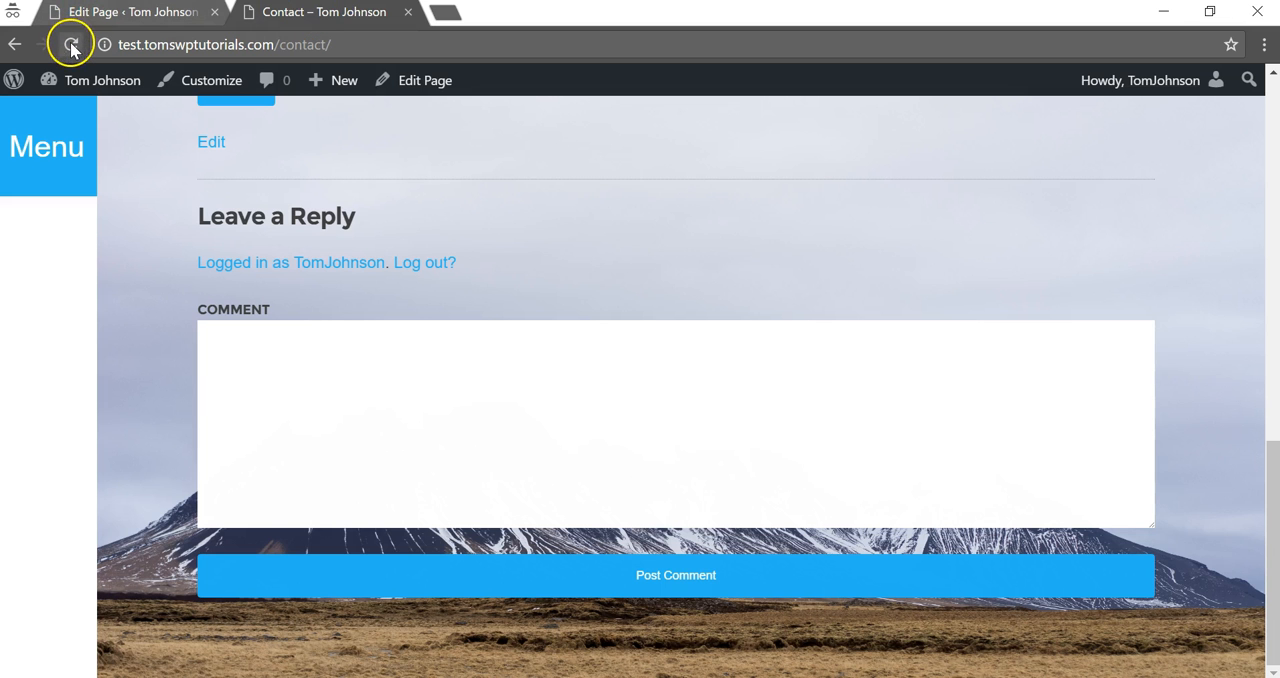
pyautogui.click(72, 44)
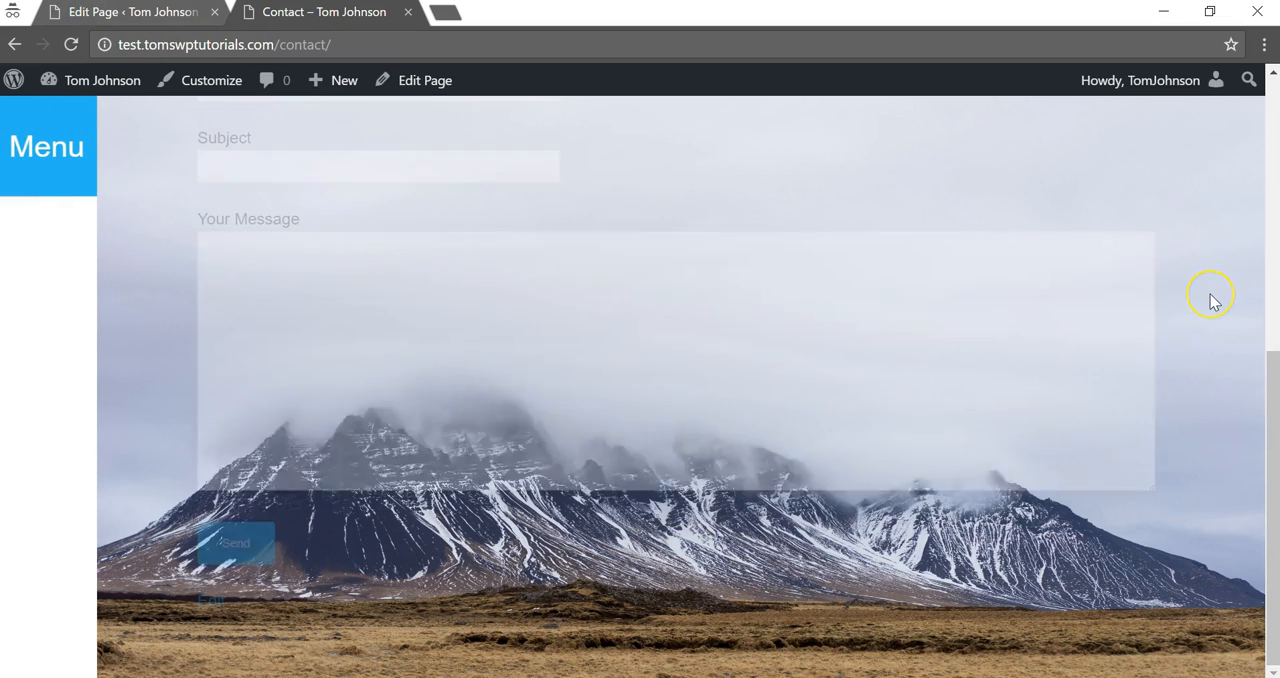
pyautogui.scroll(3)
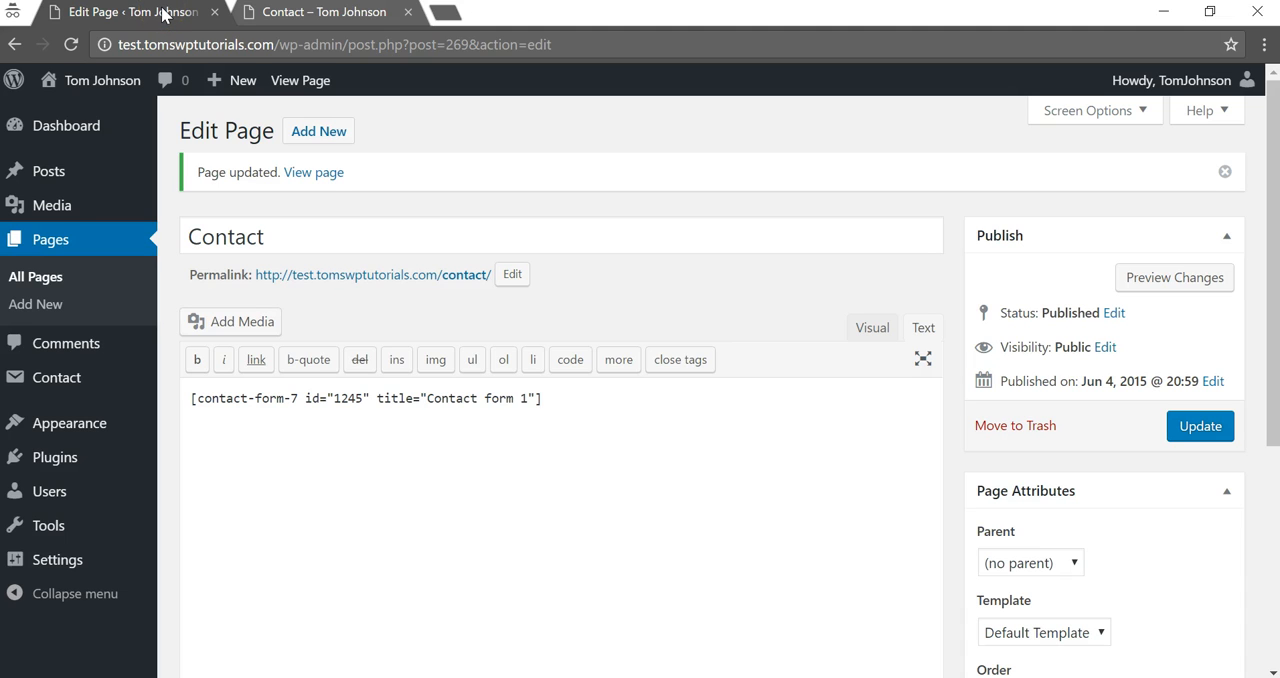
pyautogui.moveTo(204, 536)
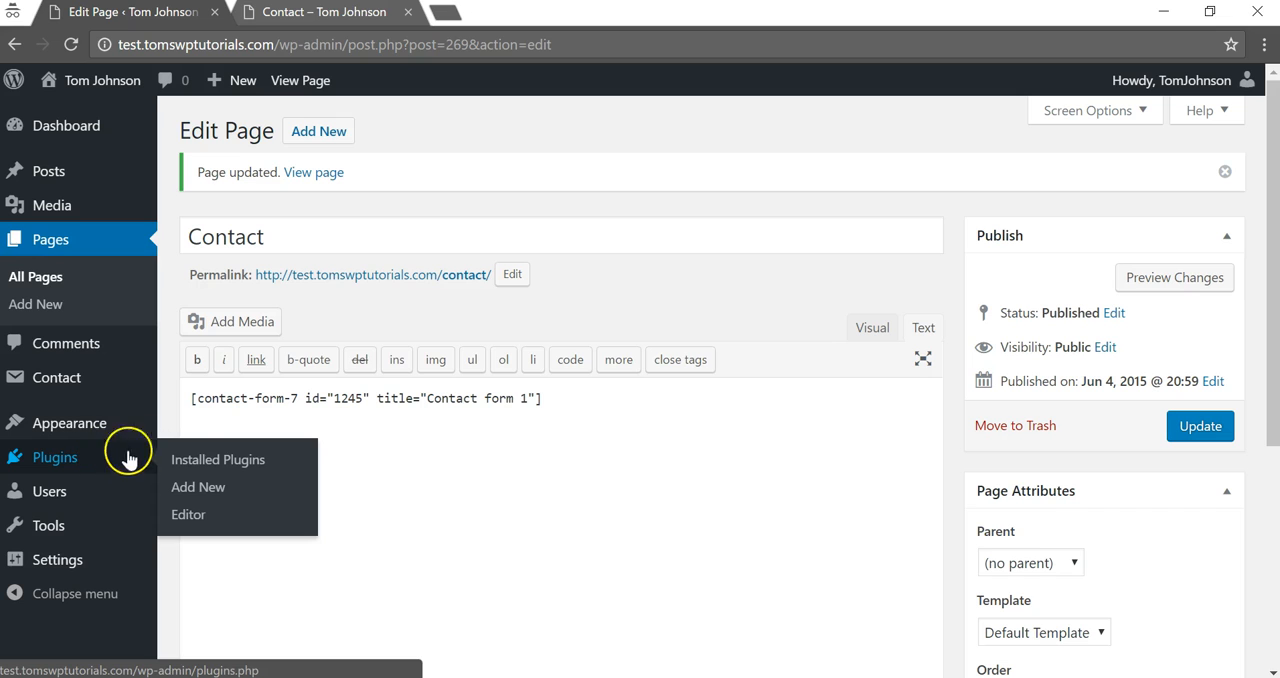
# Search Add Plugins for 'disable comment' to list comment-disabling plugins
pyautogui.click(196, 488)
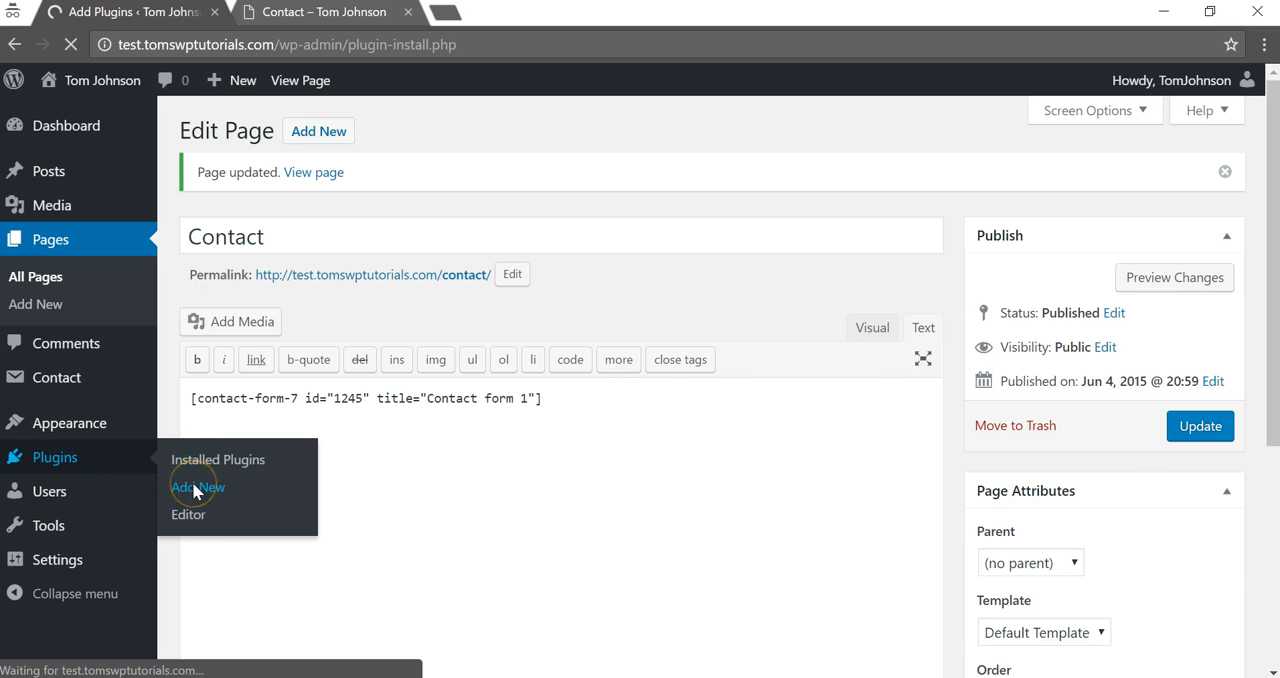
pyautogui.click(198, 488)
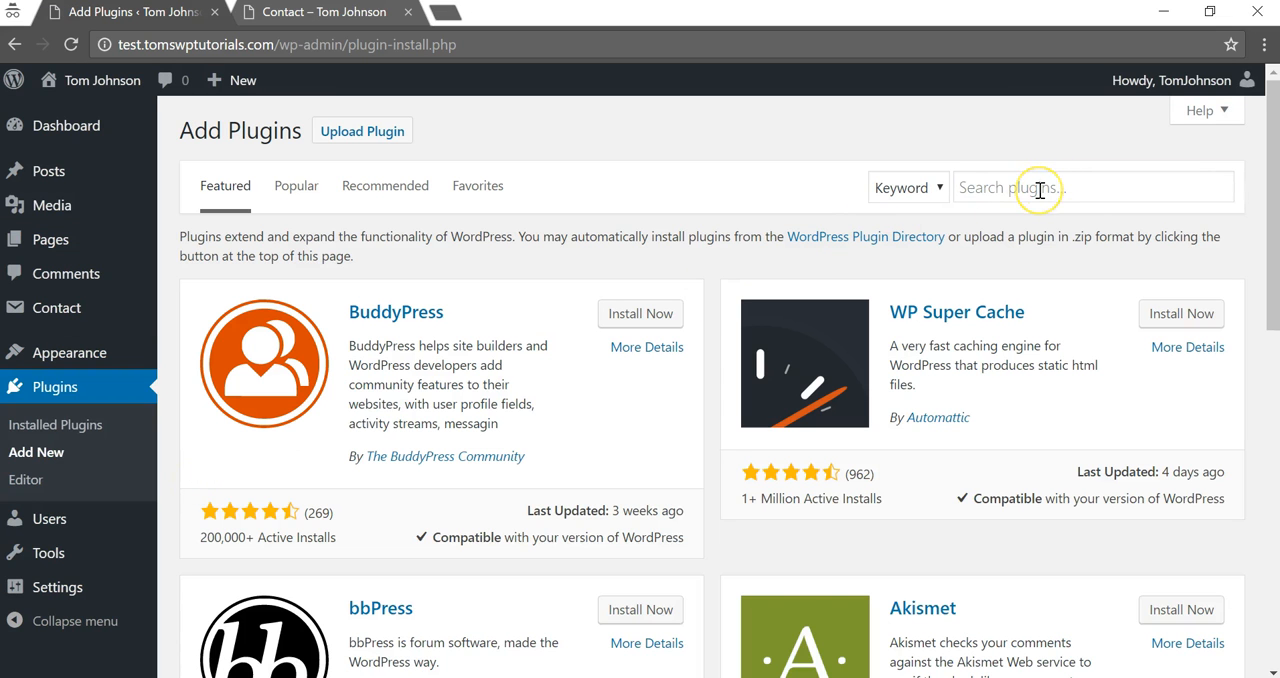
pyautogui.write('disable comment')
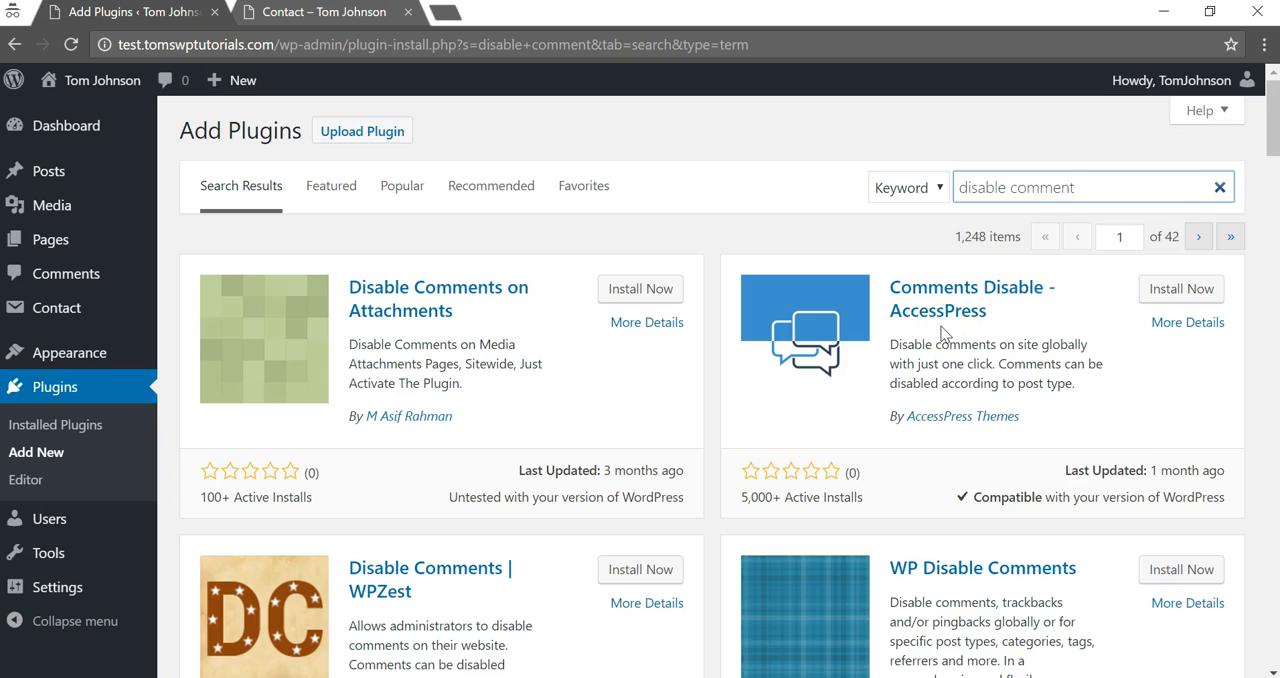
pyautogui.moveTo(1046, 306)
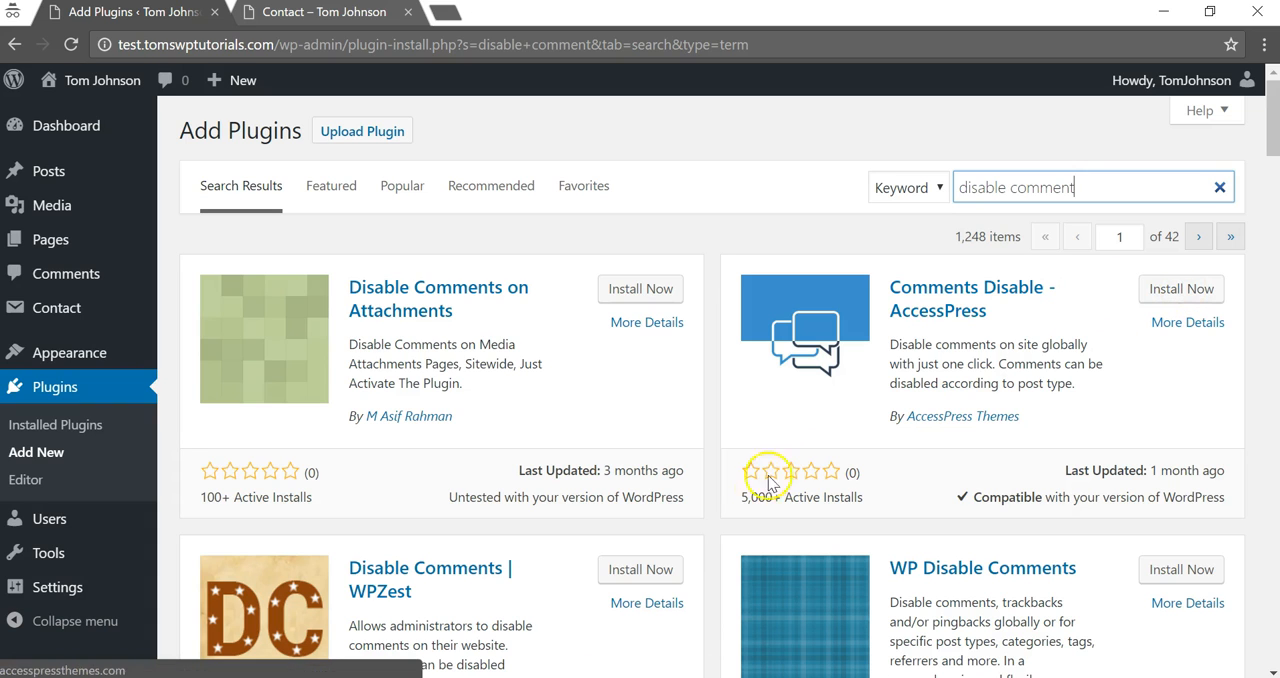
pyautogui.moveTo(1184, 488)
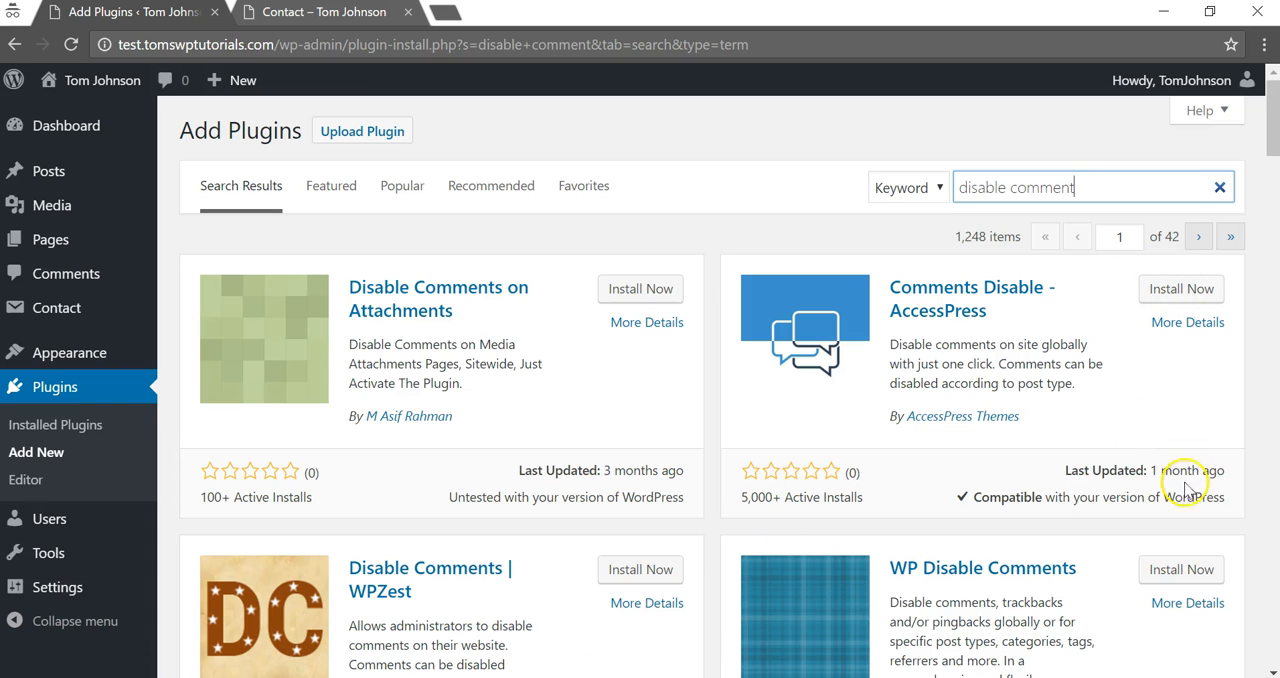
pyautogui.moveTo(1130, 490)
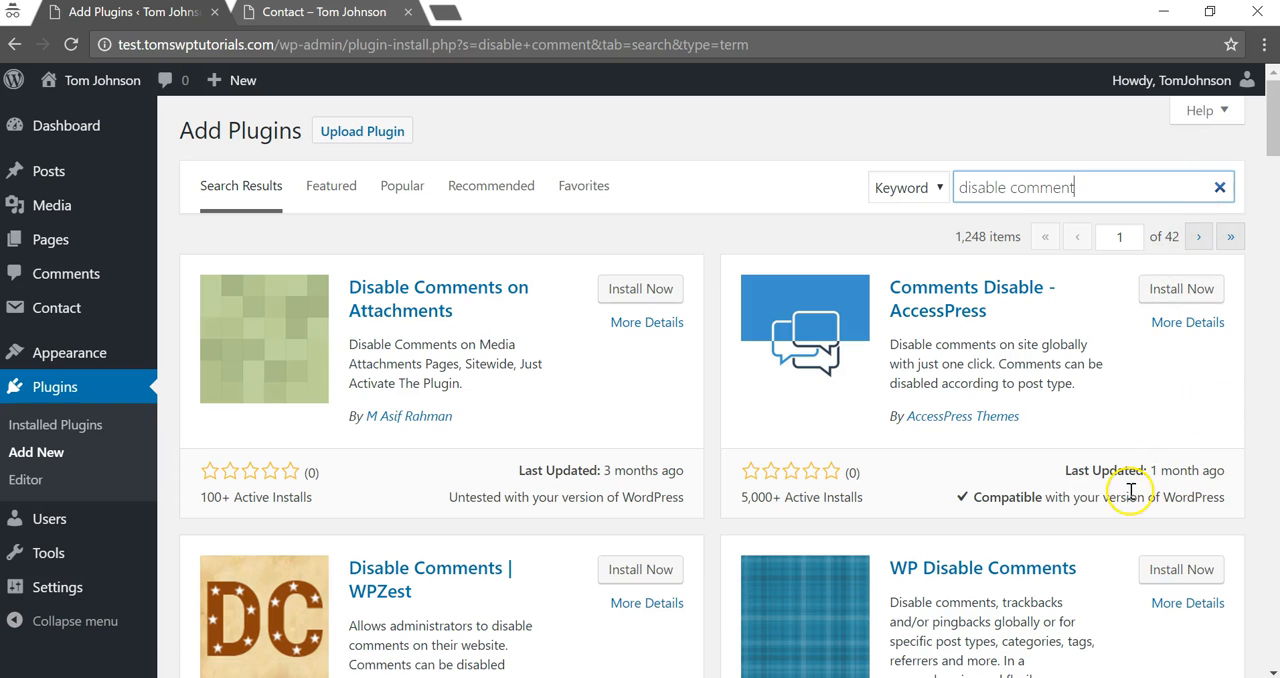
pyautogui.moveTo(1248, 350)
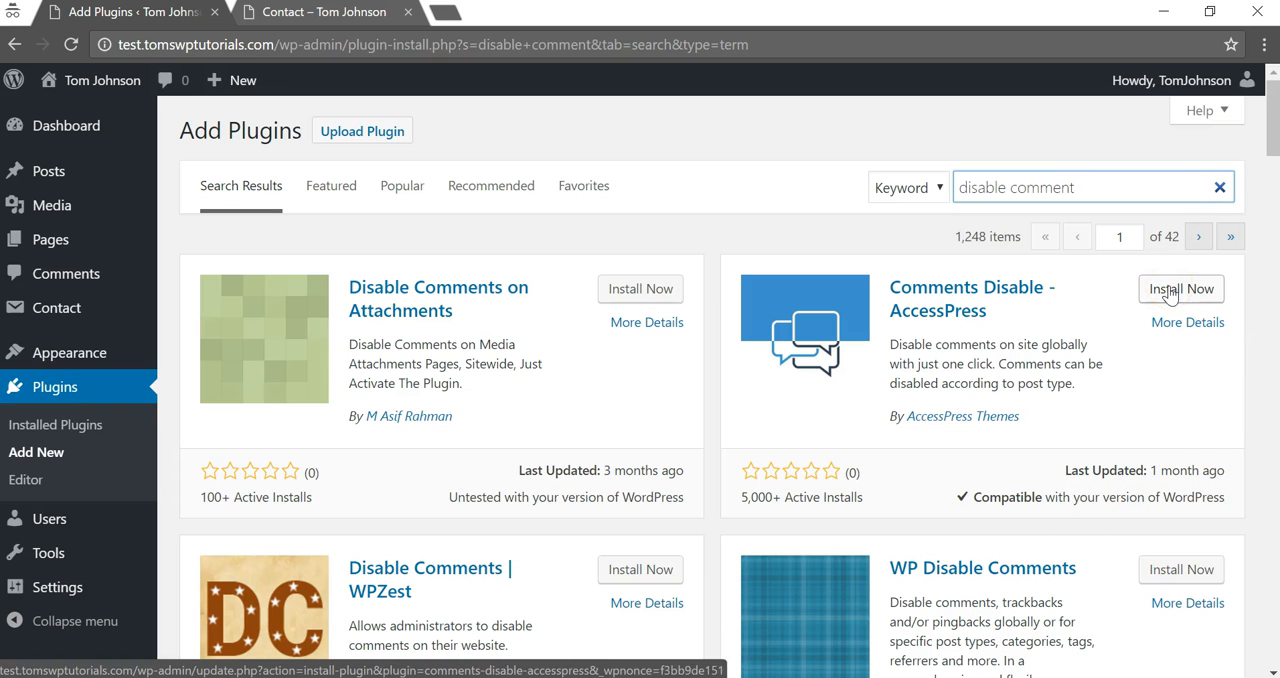
# Install and activate the Comments Disable - AccessPress plugin
pyautogui.click(1180, 288)
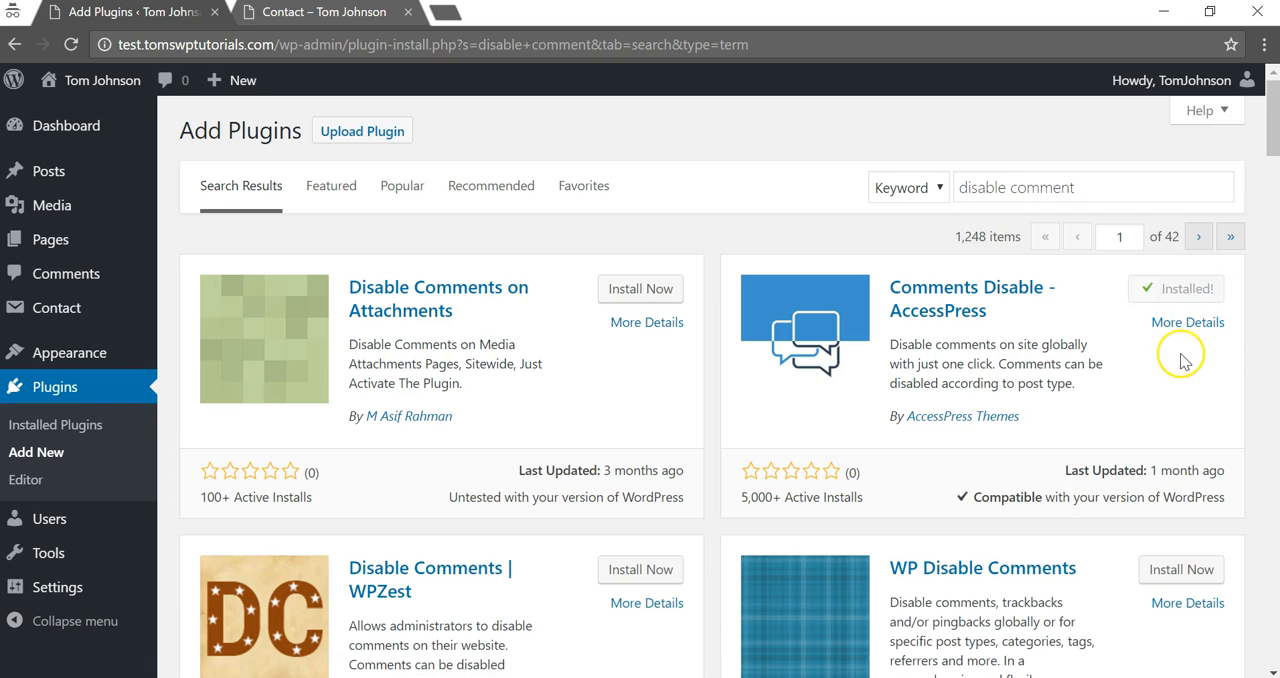
pyautogui.click(1188, 288)
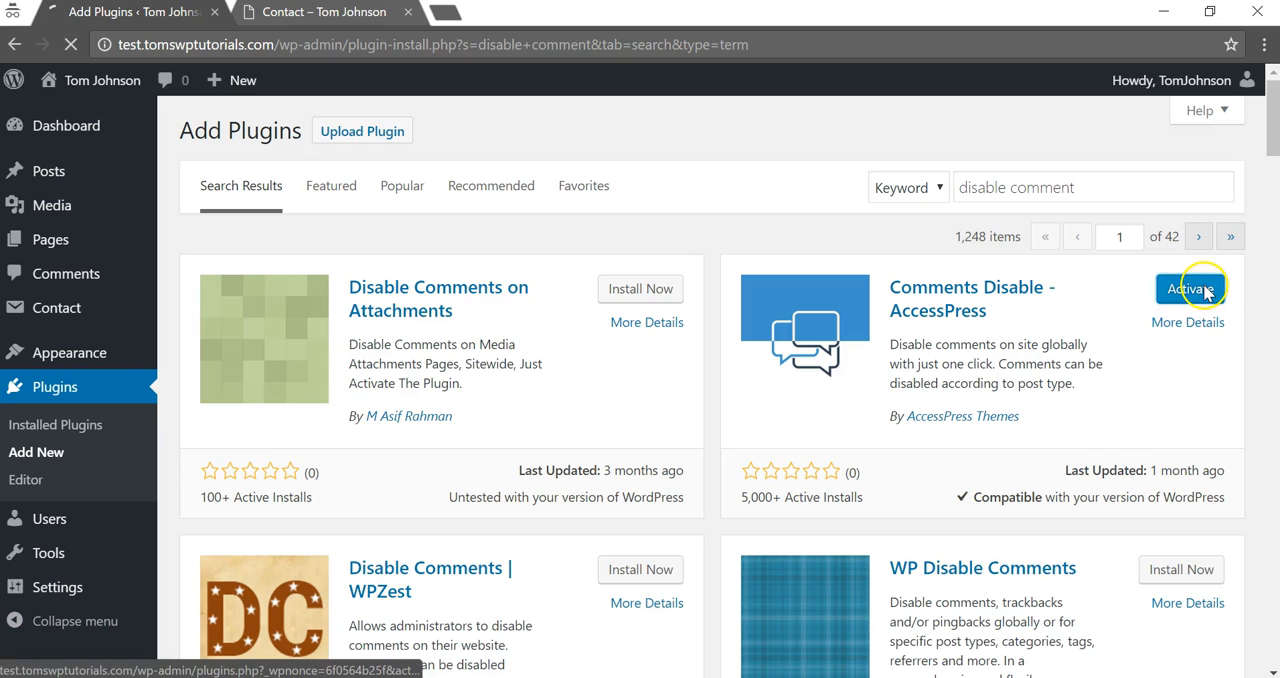
pyautogui.click(1188, 288)
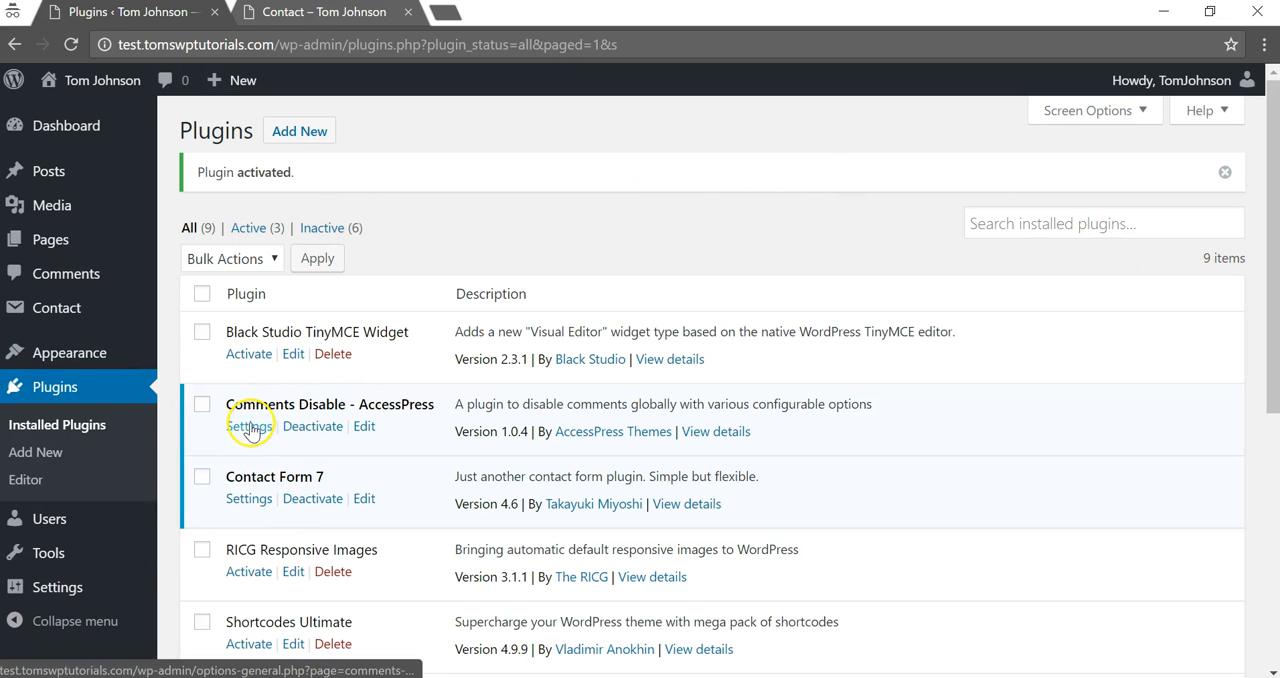
pyautogui.moveTo(388, 410)
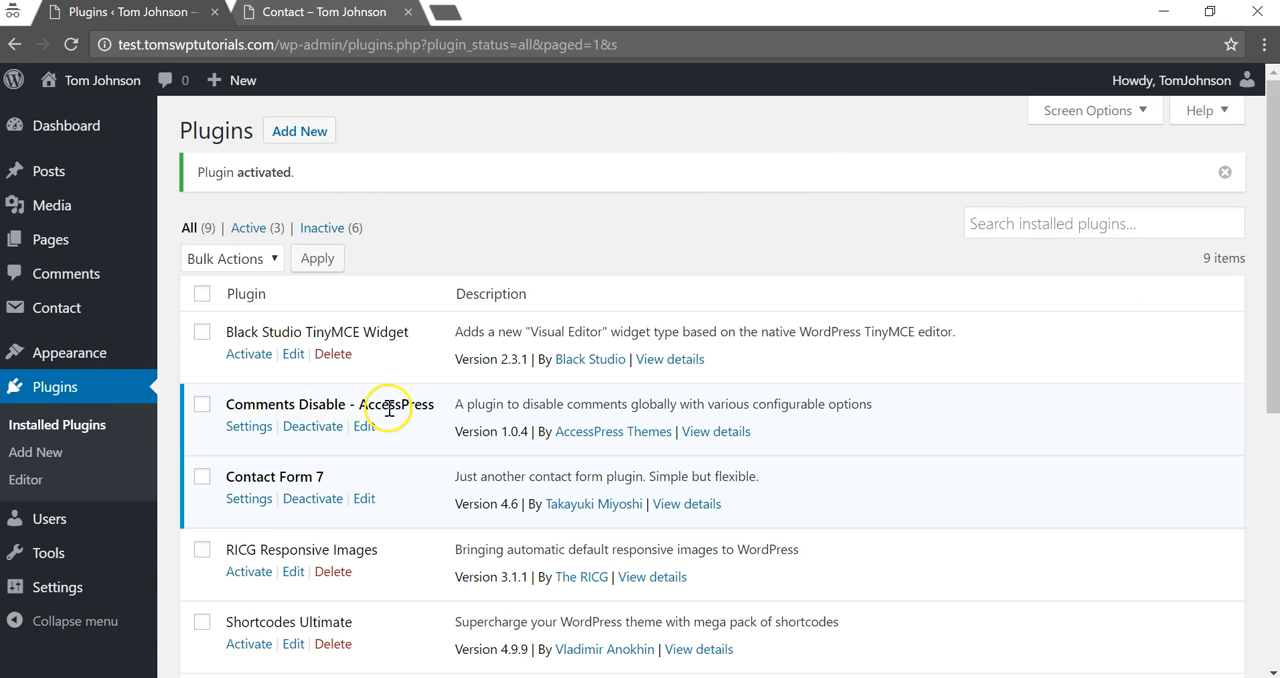
# Save the plugin settings with 'Disable on all post types' selected
pyautogui.click(248, 426)
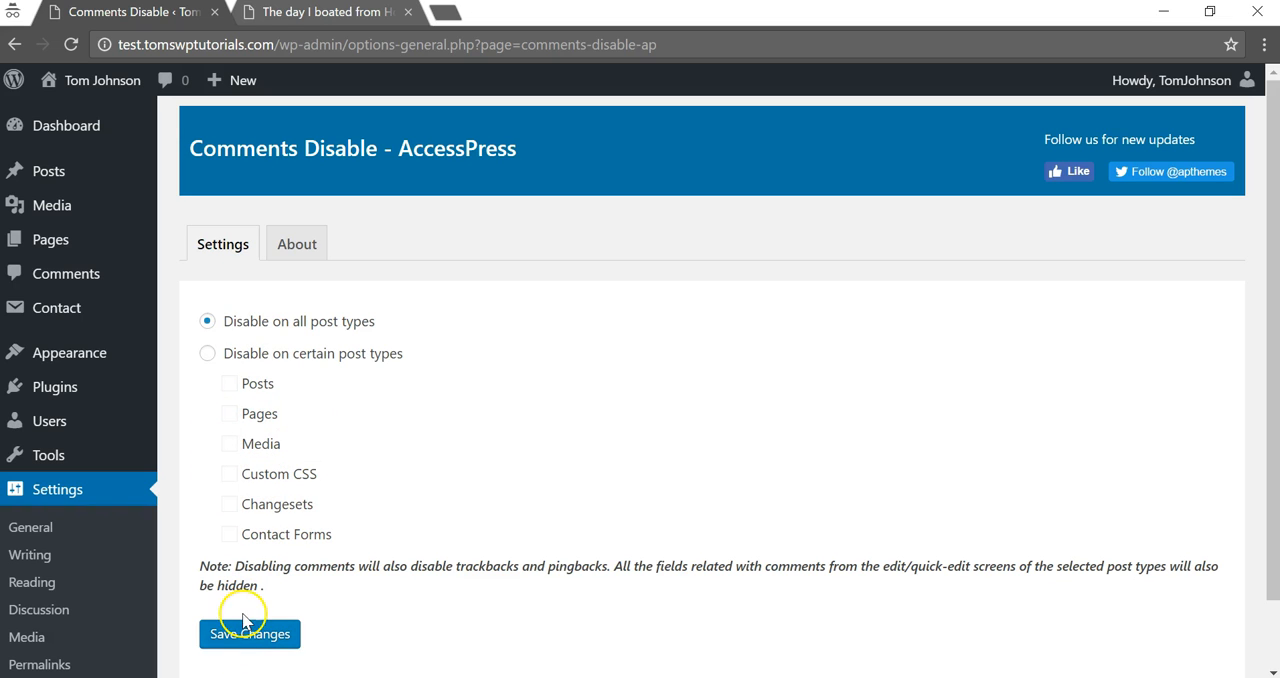
pyautogui.click(248, 634)
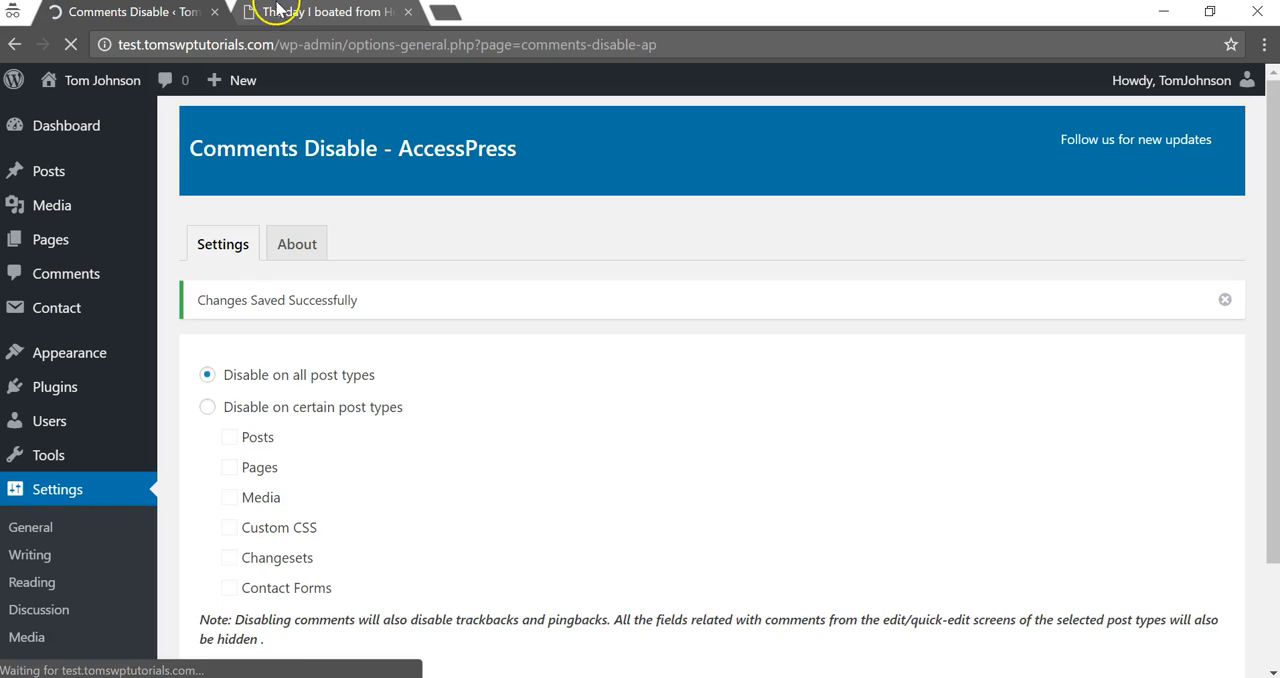
# Check the live Hoboken post shows no comment section
pyautogui.click(320, 12)
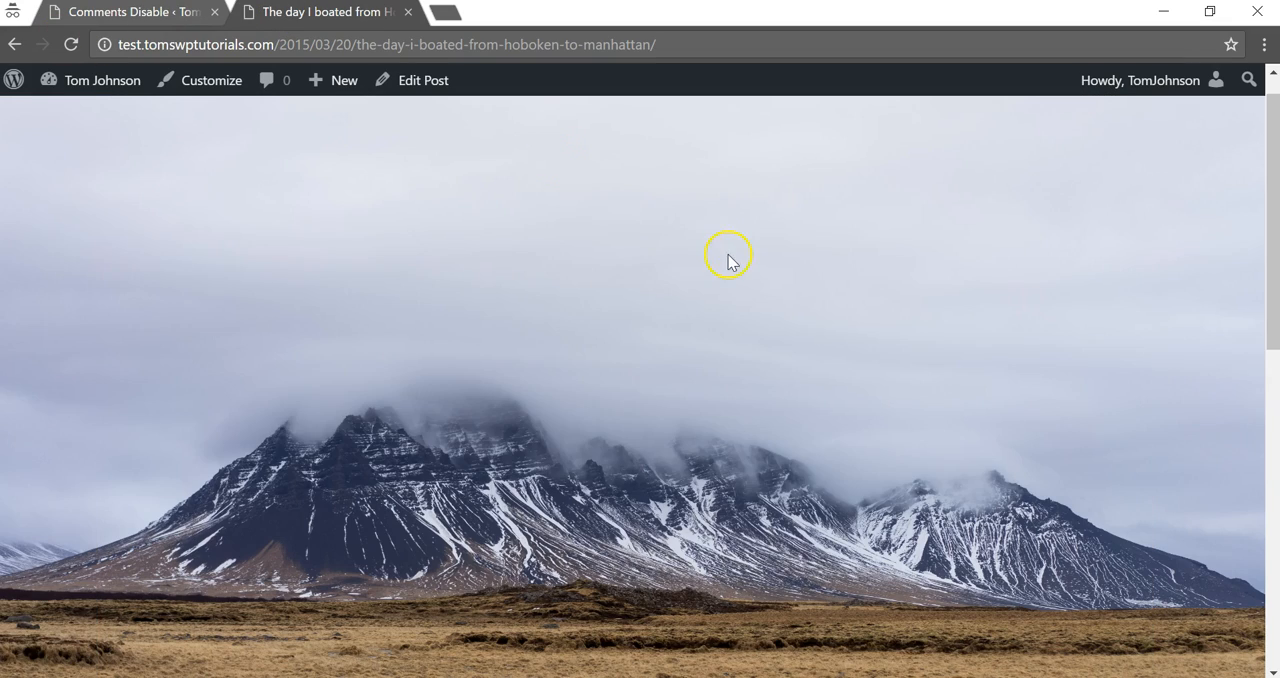
pyautogui.scroll(-3)
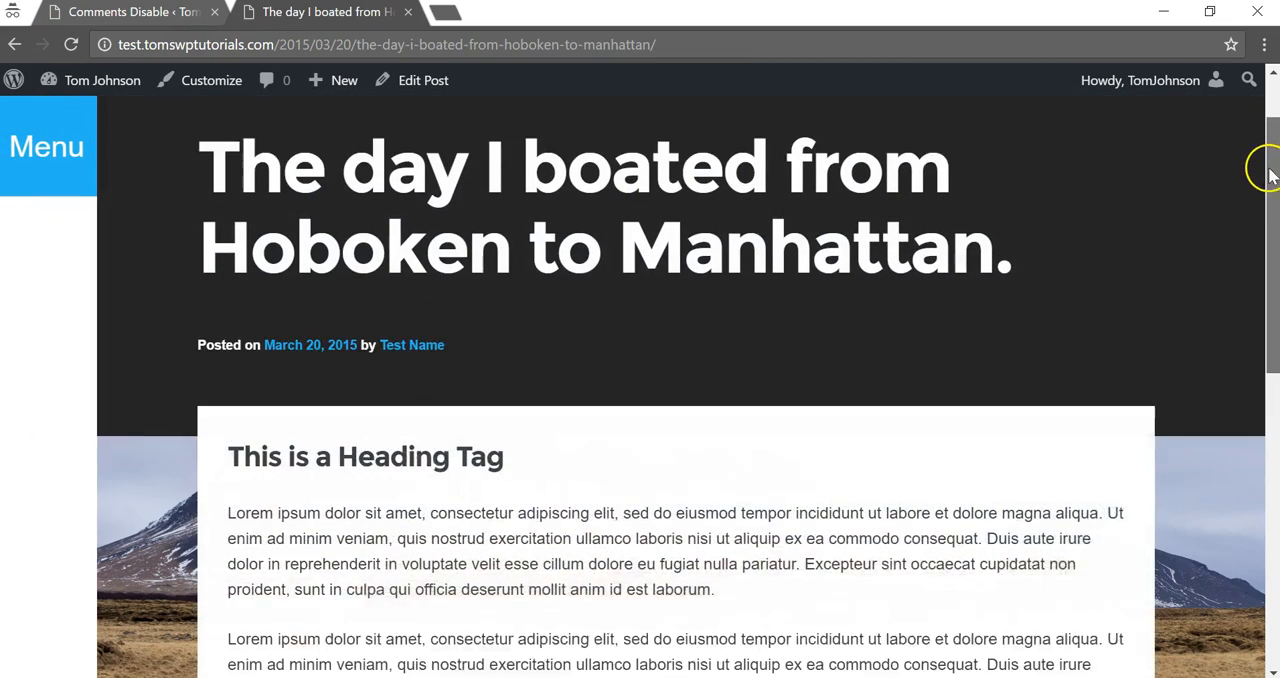
pyautogui.scroll(-3)
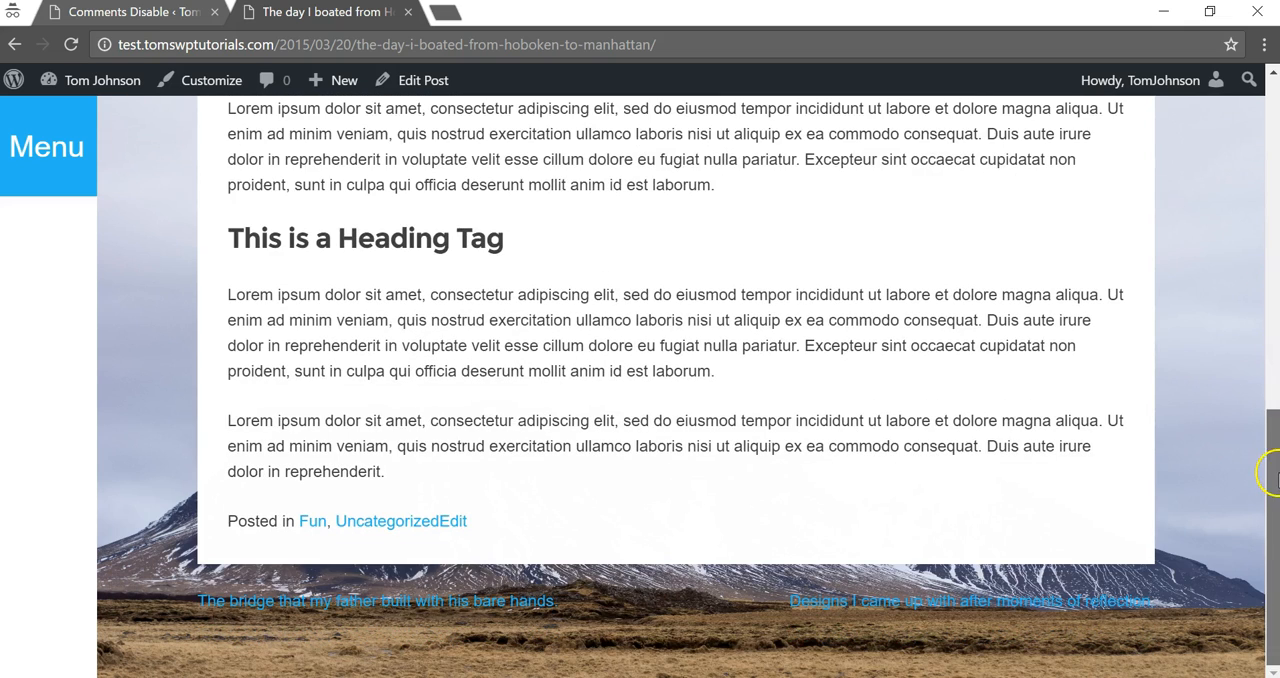
pyautogui.scroll(3)
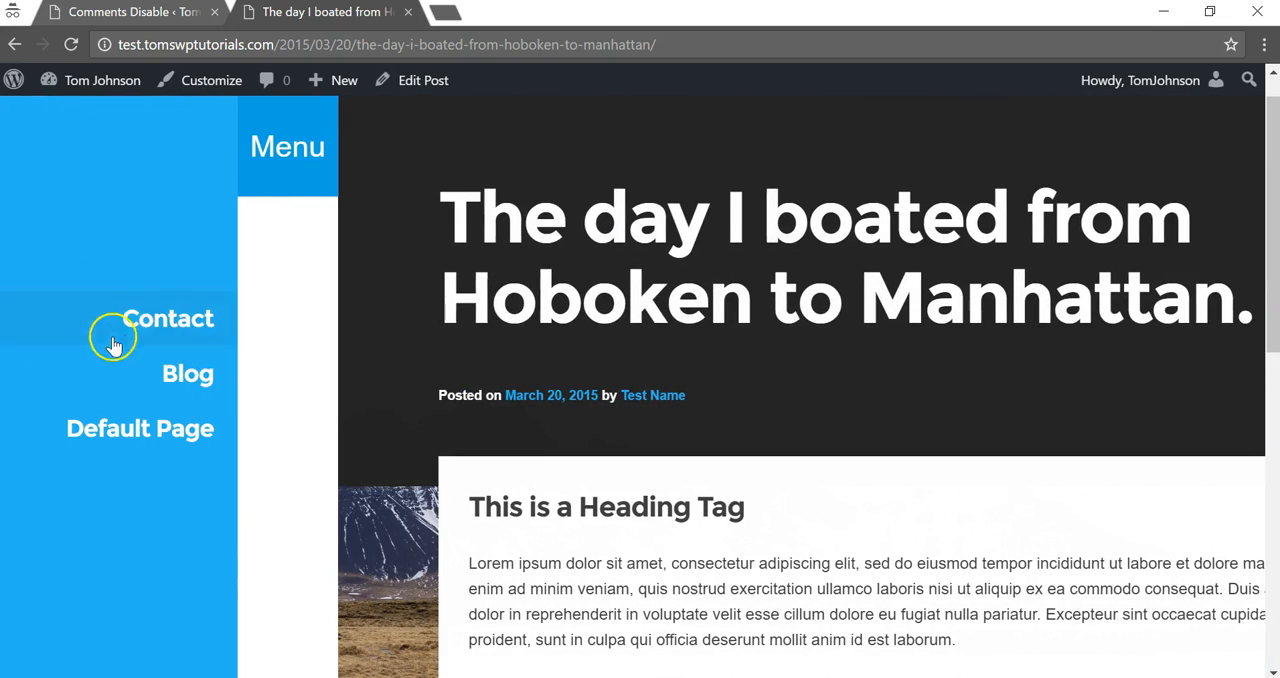
# From the Blog page, view the 'Photos that would have been perfect' post's comment area
pyautogui.click(188, 372)
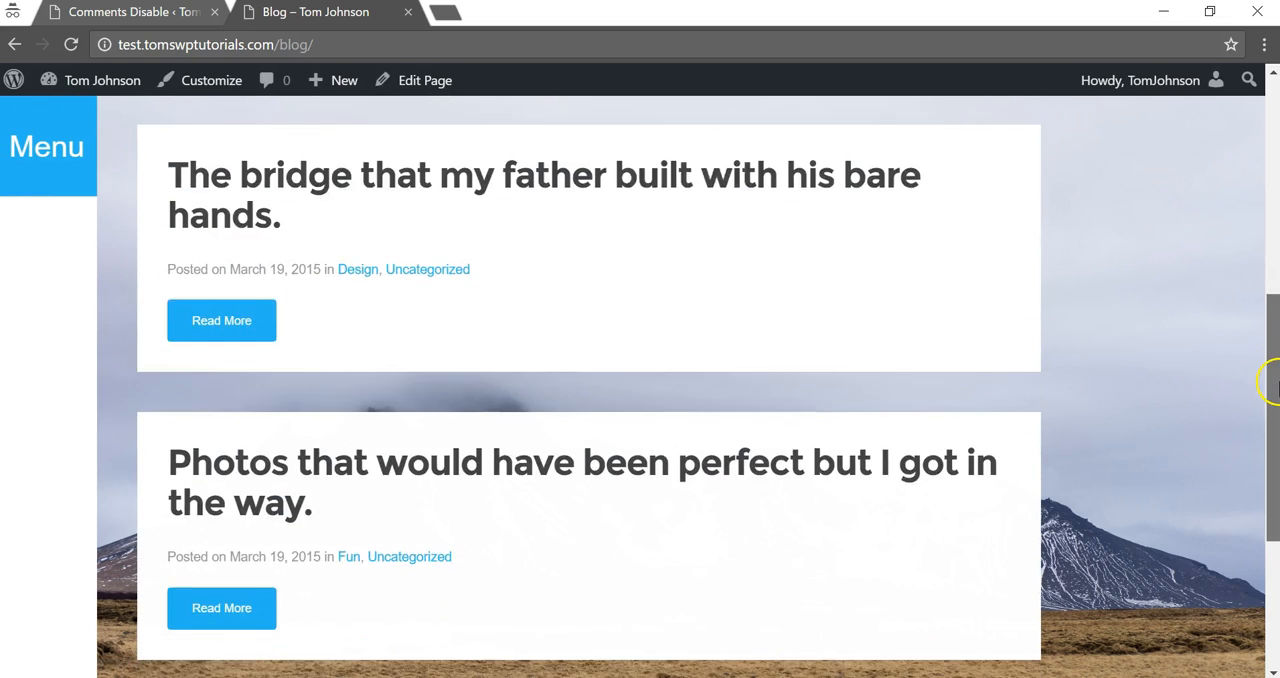
pyautogui.click(582, 482)
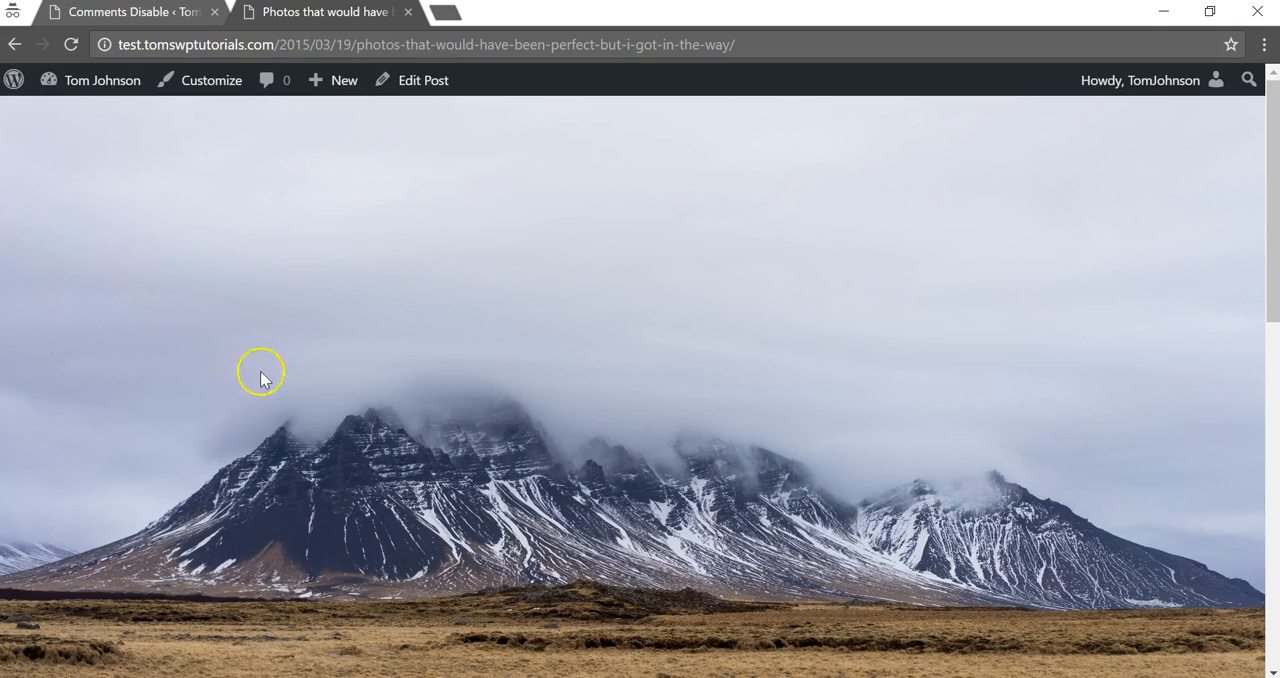
pyautogui.scroll(-3)
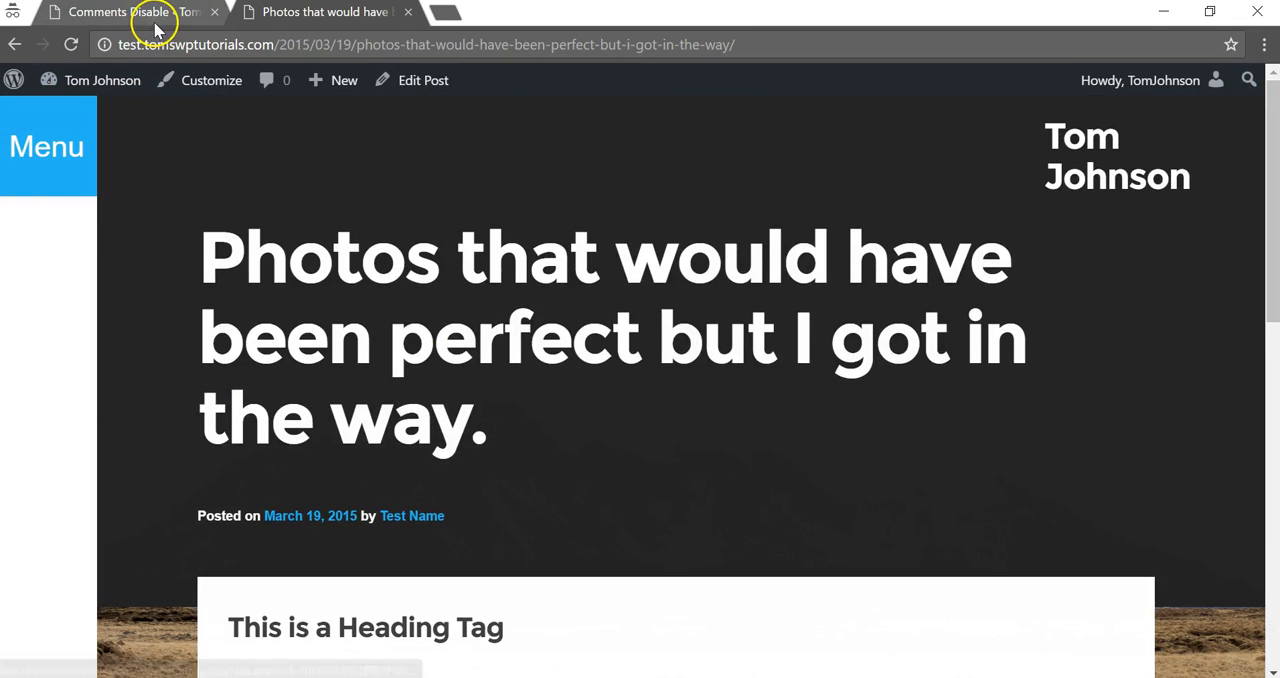
# Return to the Comments Disable - AccessPress settings tab
pyautogui.click(120, 12)
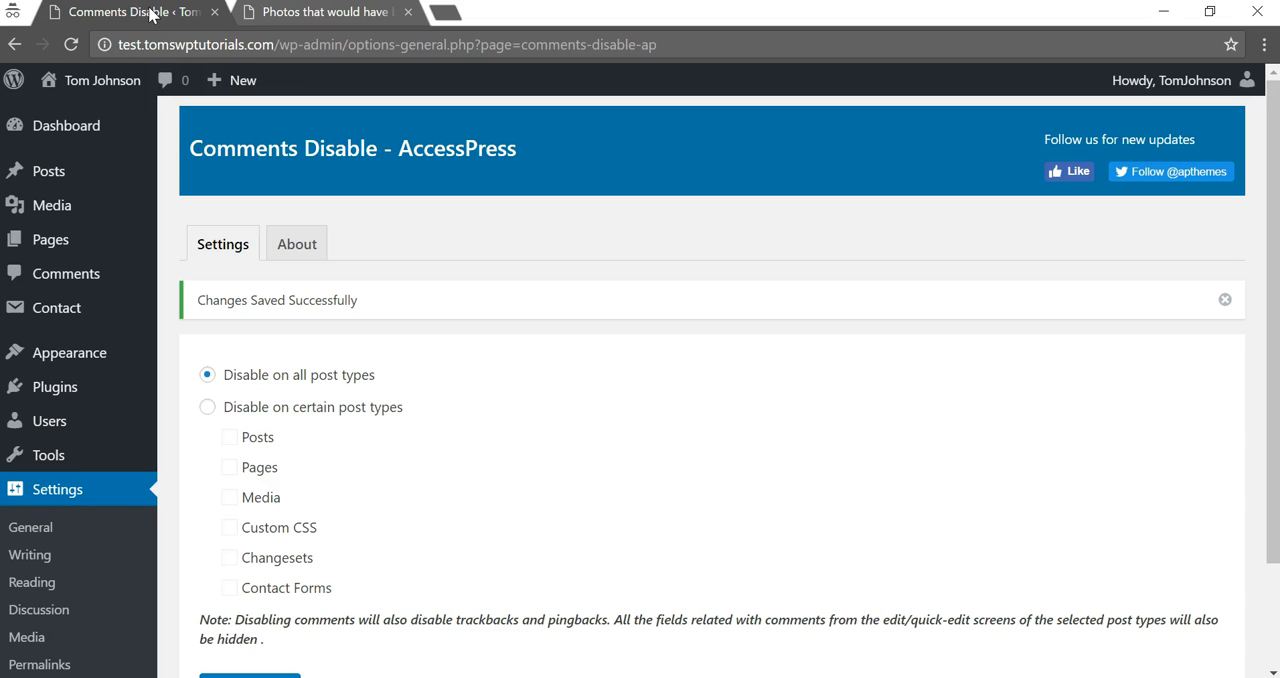
pyautogui.moveTo(628, 296)
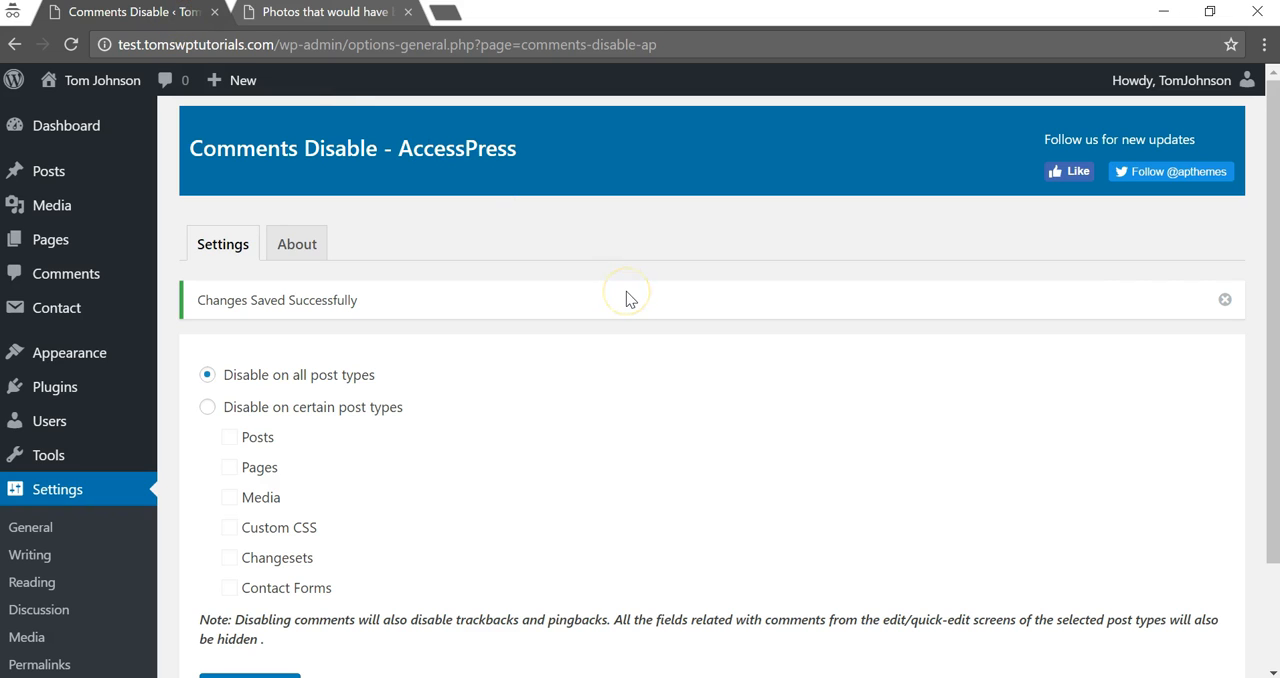